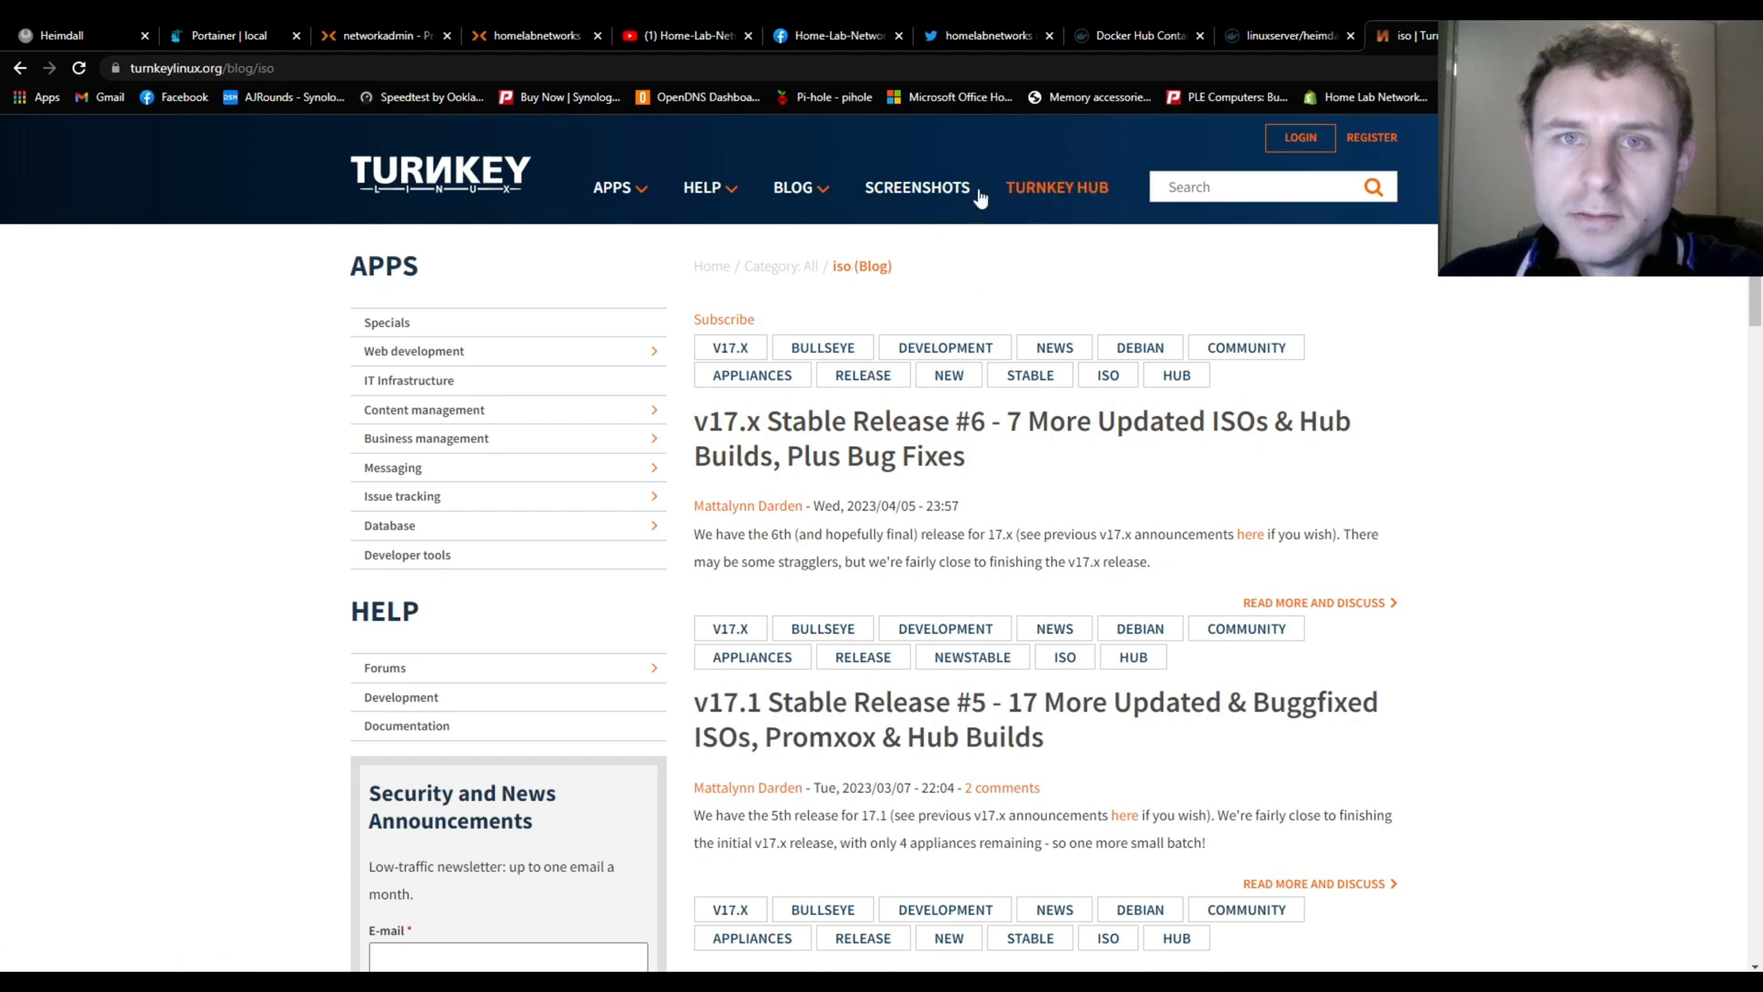
Switch to the Proxmox tab so the Create Virtual Machine wizard offers VM ID 107
left_click(382, 35)
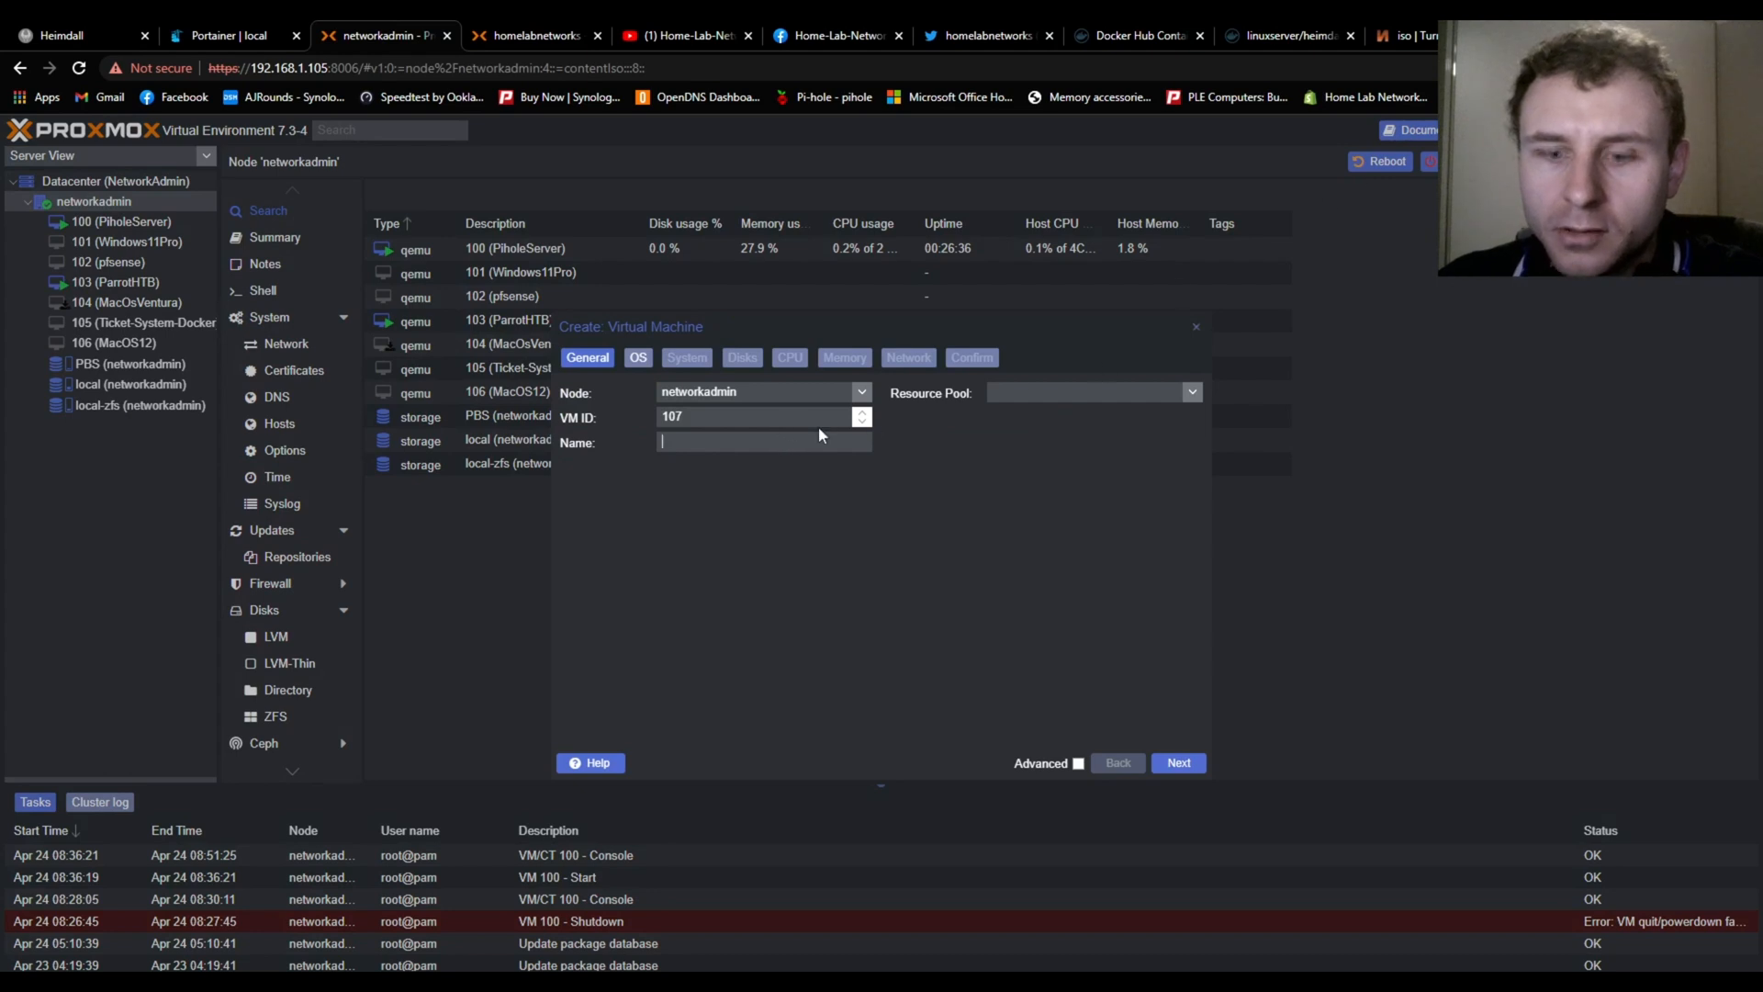
Name VM 107 'Portainer-Docker', correcting the mistyped letters
type("Portaub")
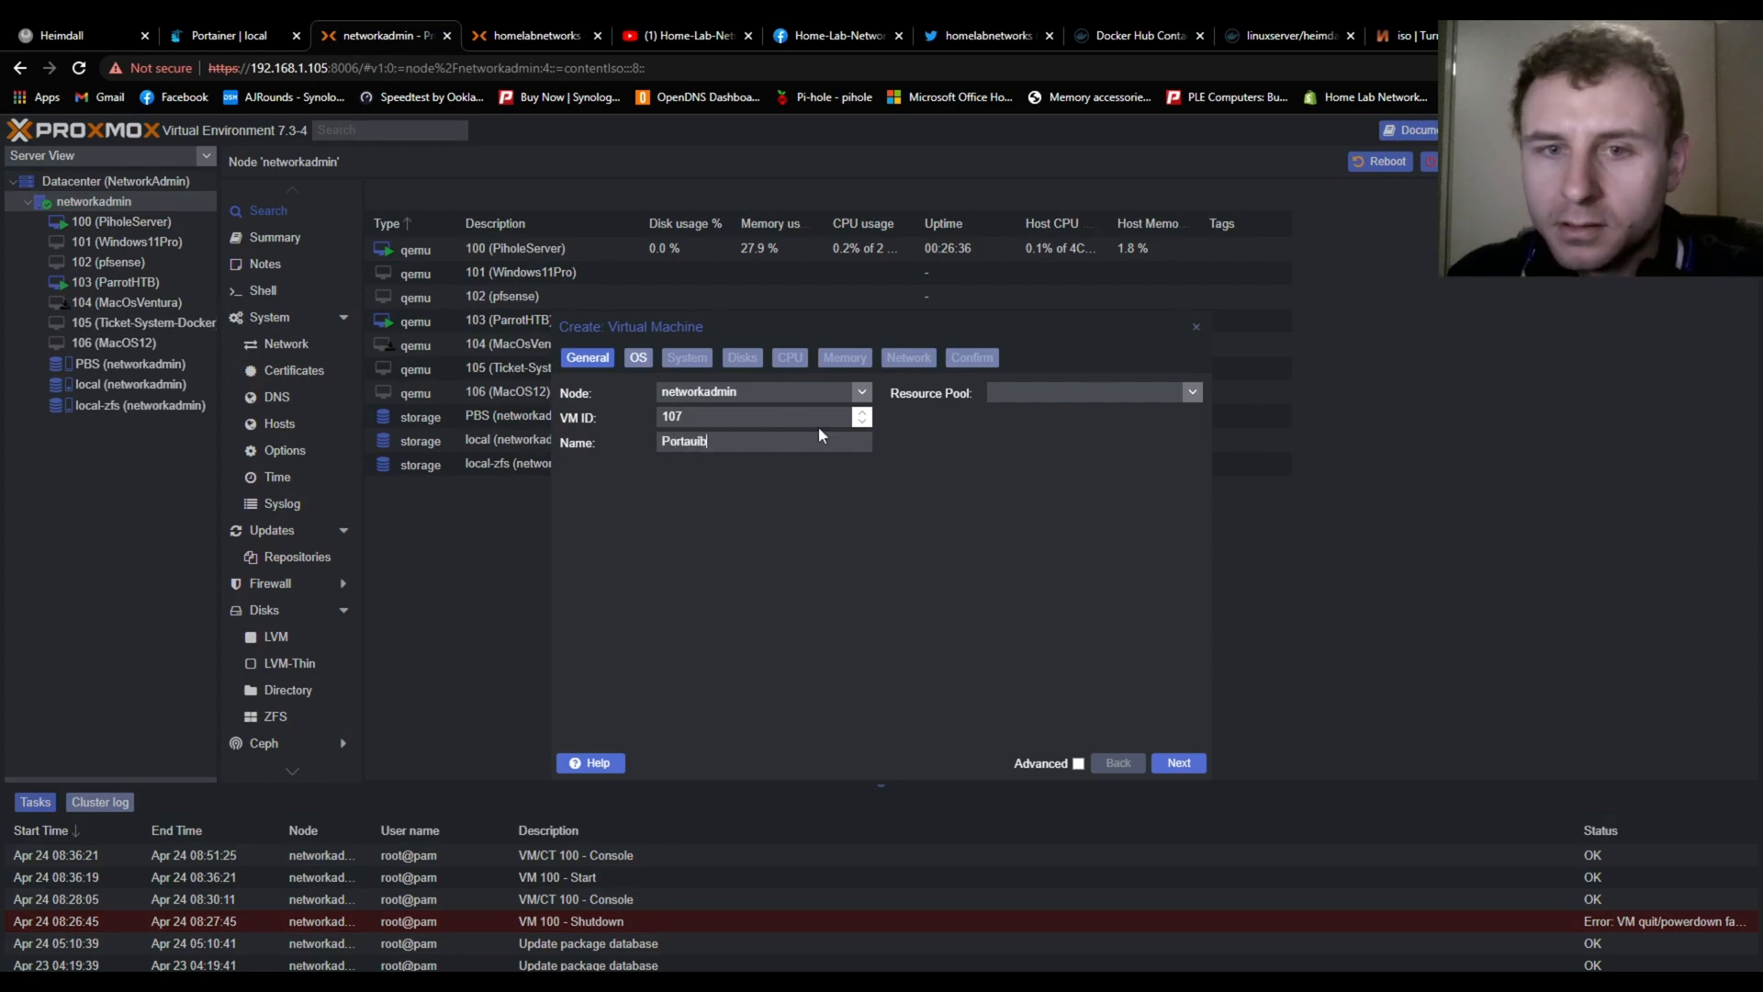
key("Backspace")
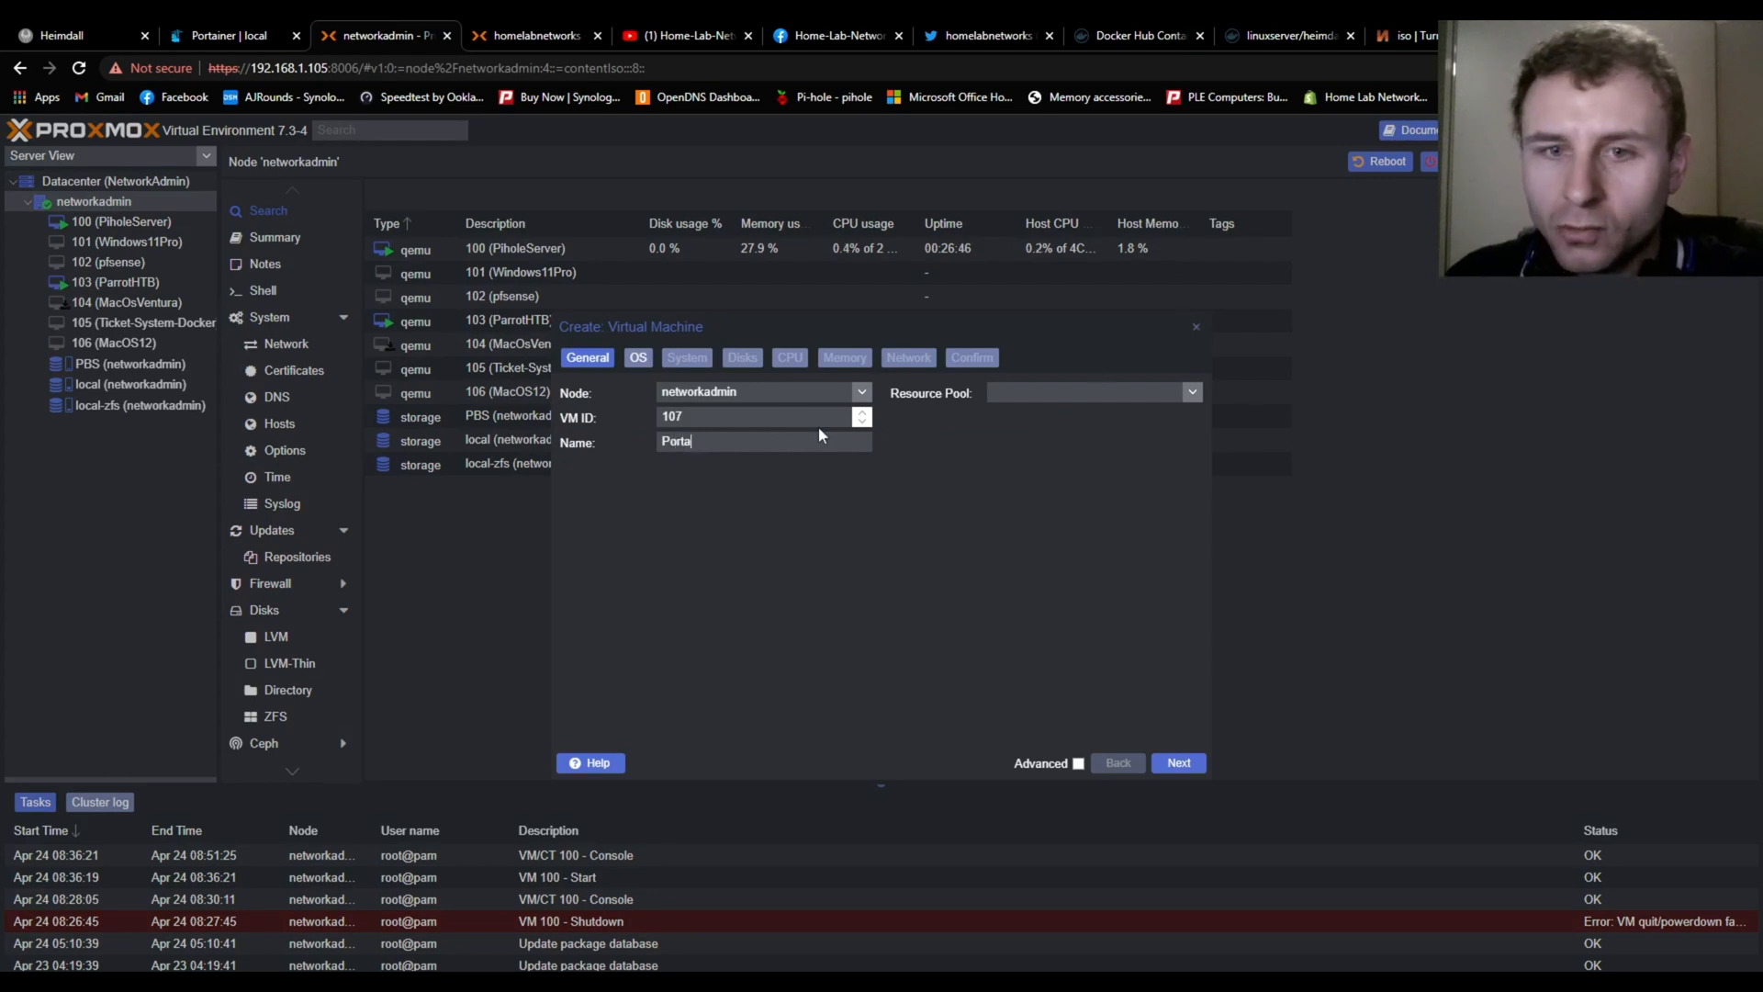
key("Backspace")
type("iner -")
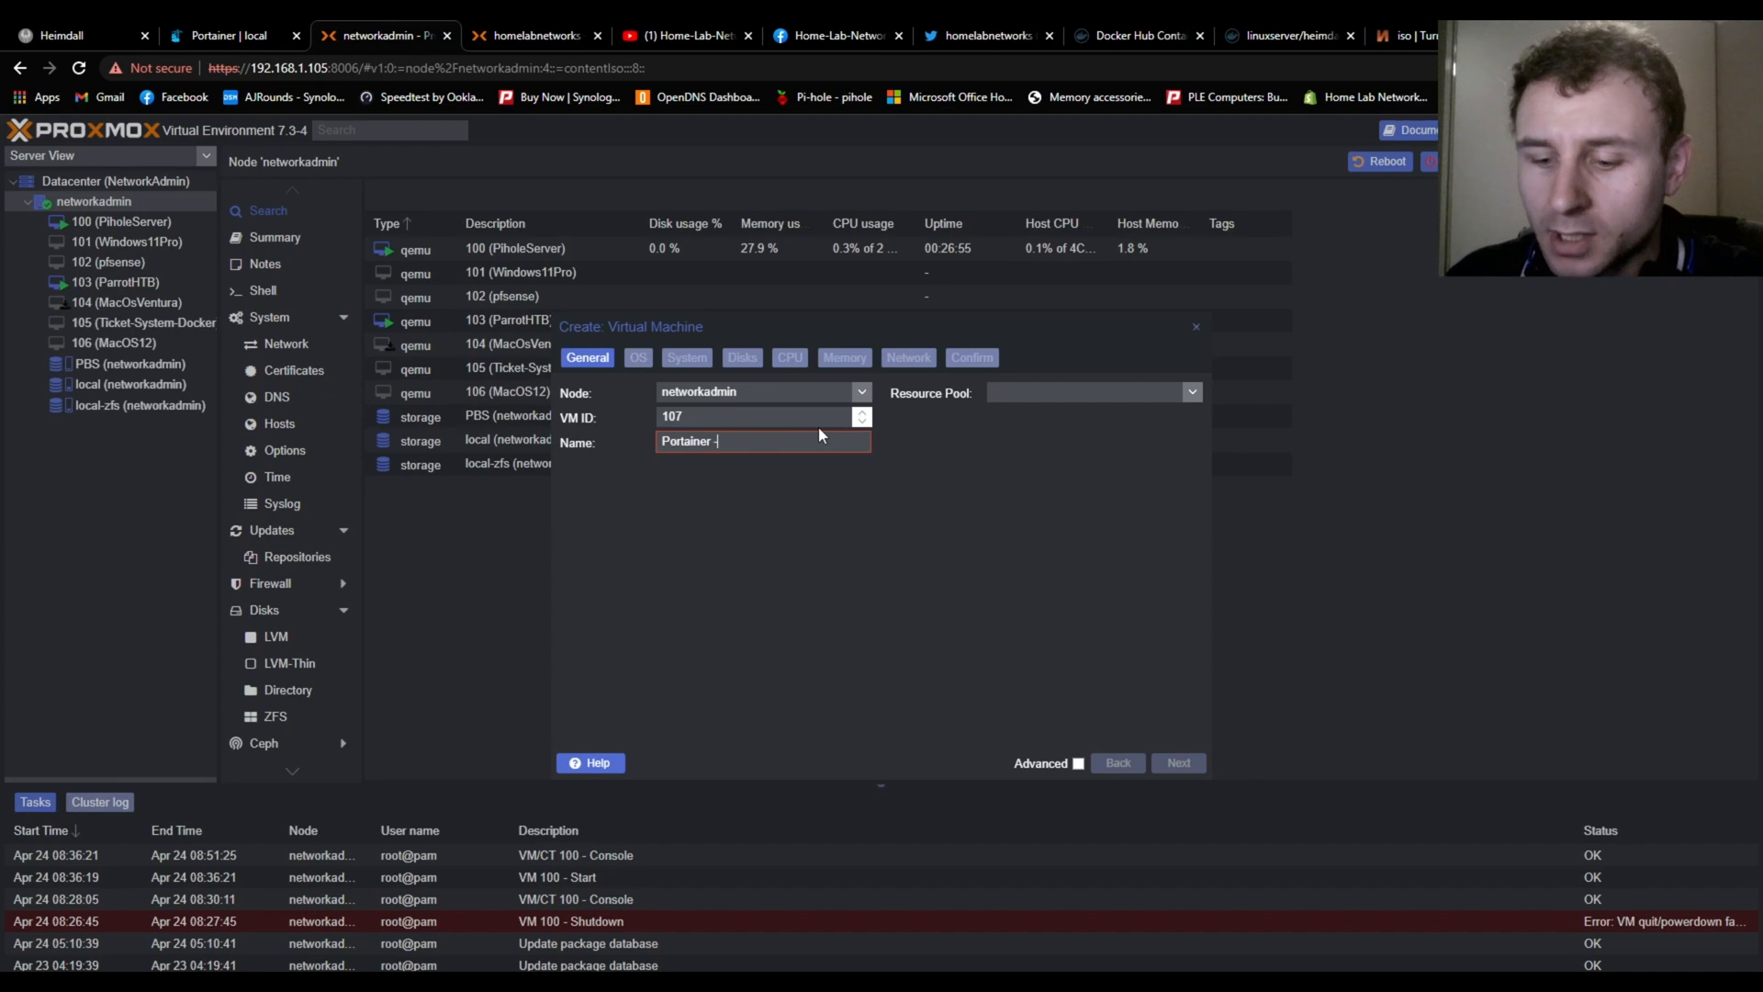
type("D")
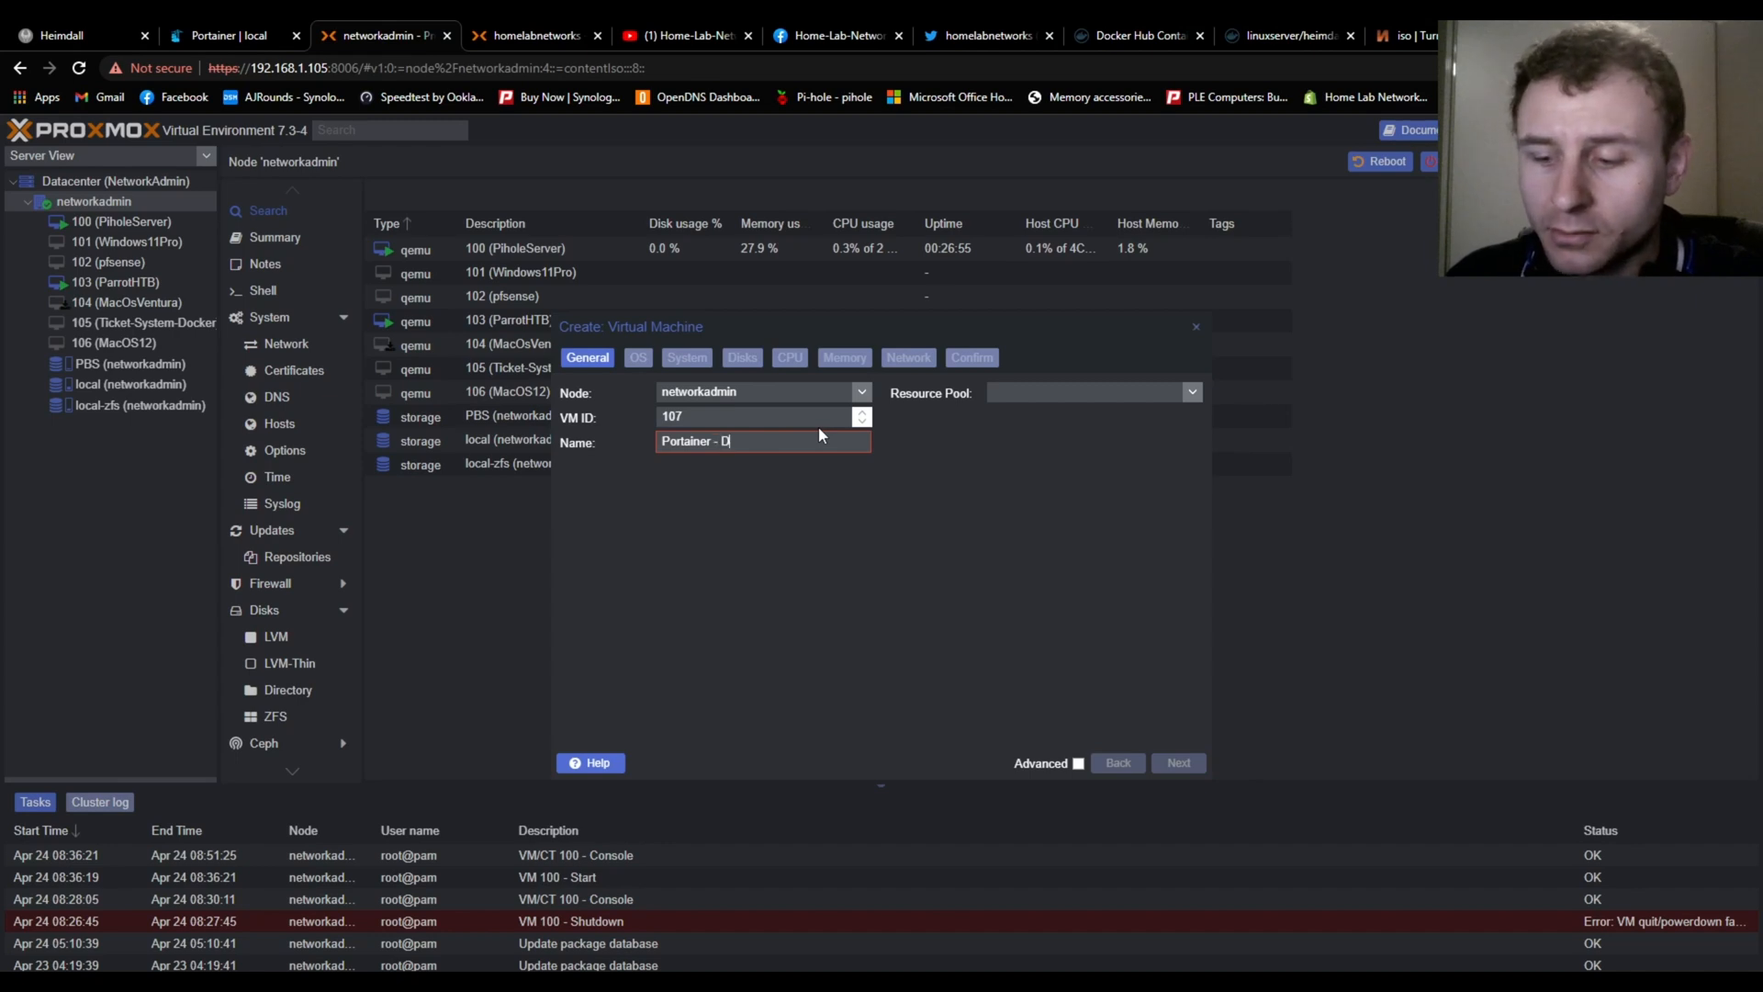
type("ocker")
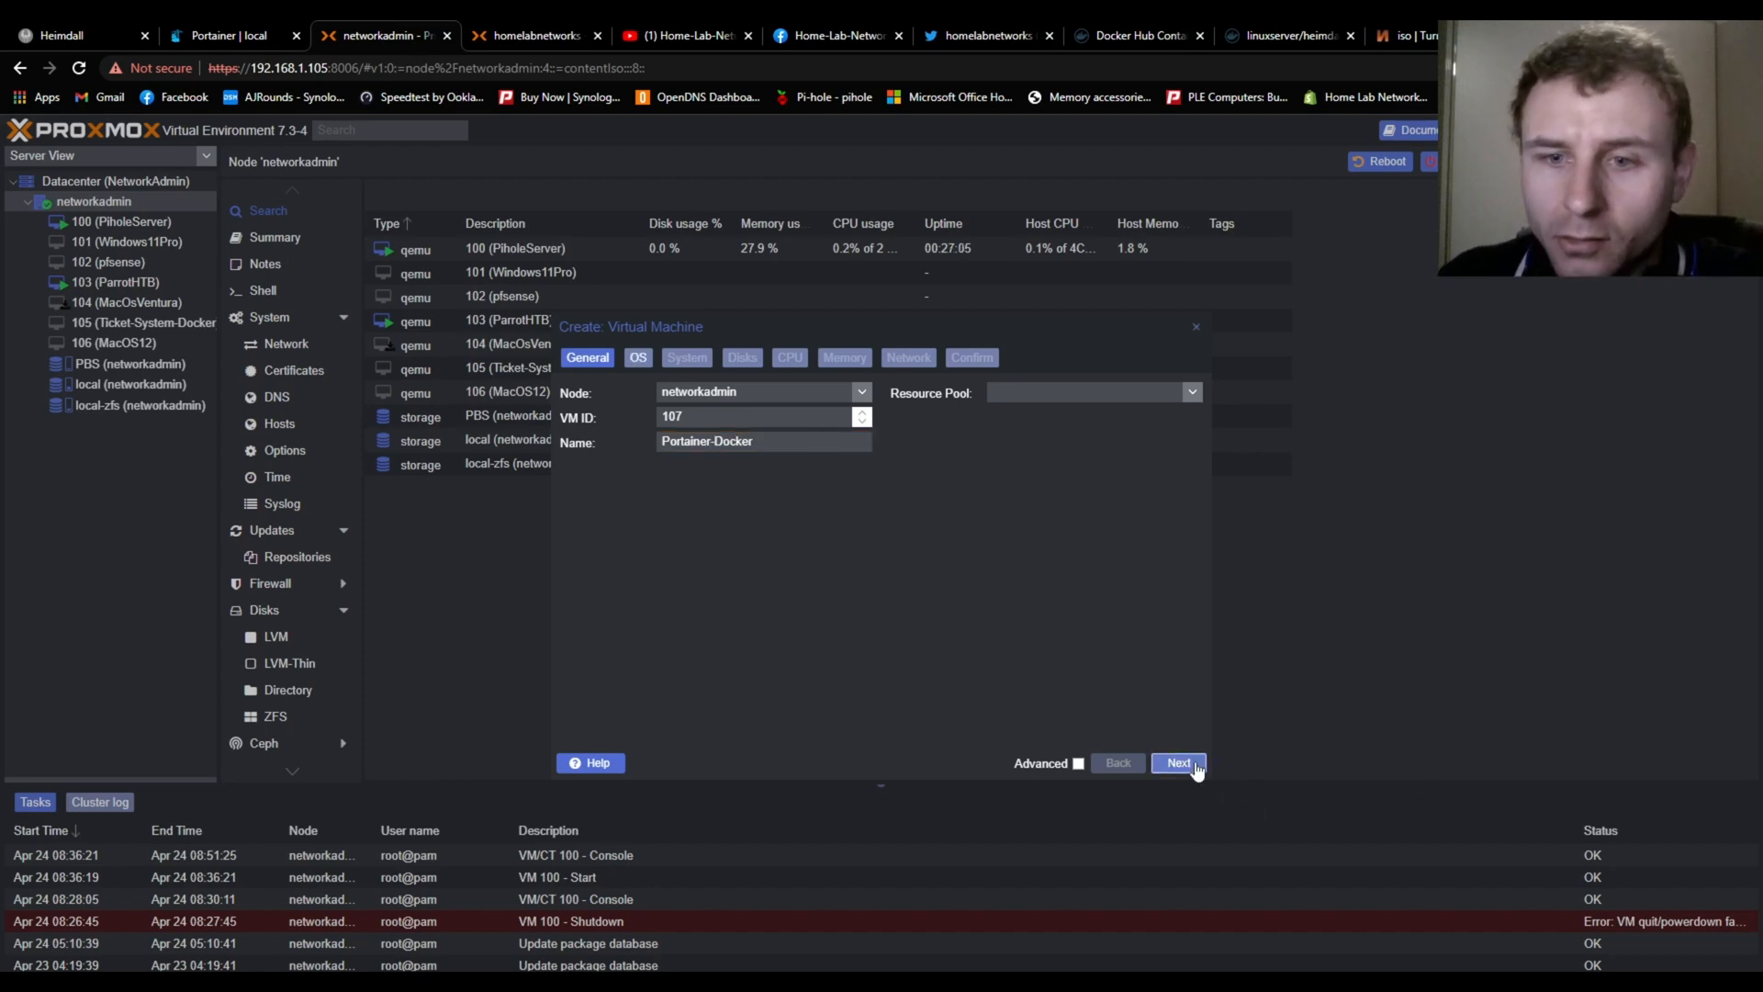
Choose the turnkey-core-17.1-bullseye ISO as install media and keep default system settings
left_click(1178, 763)
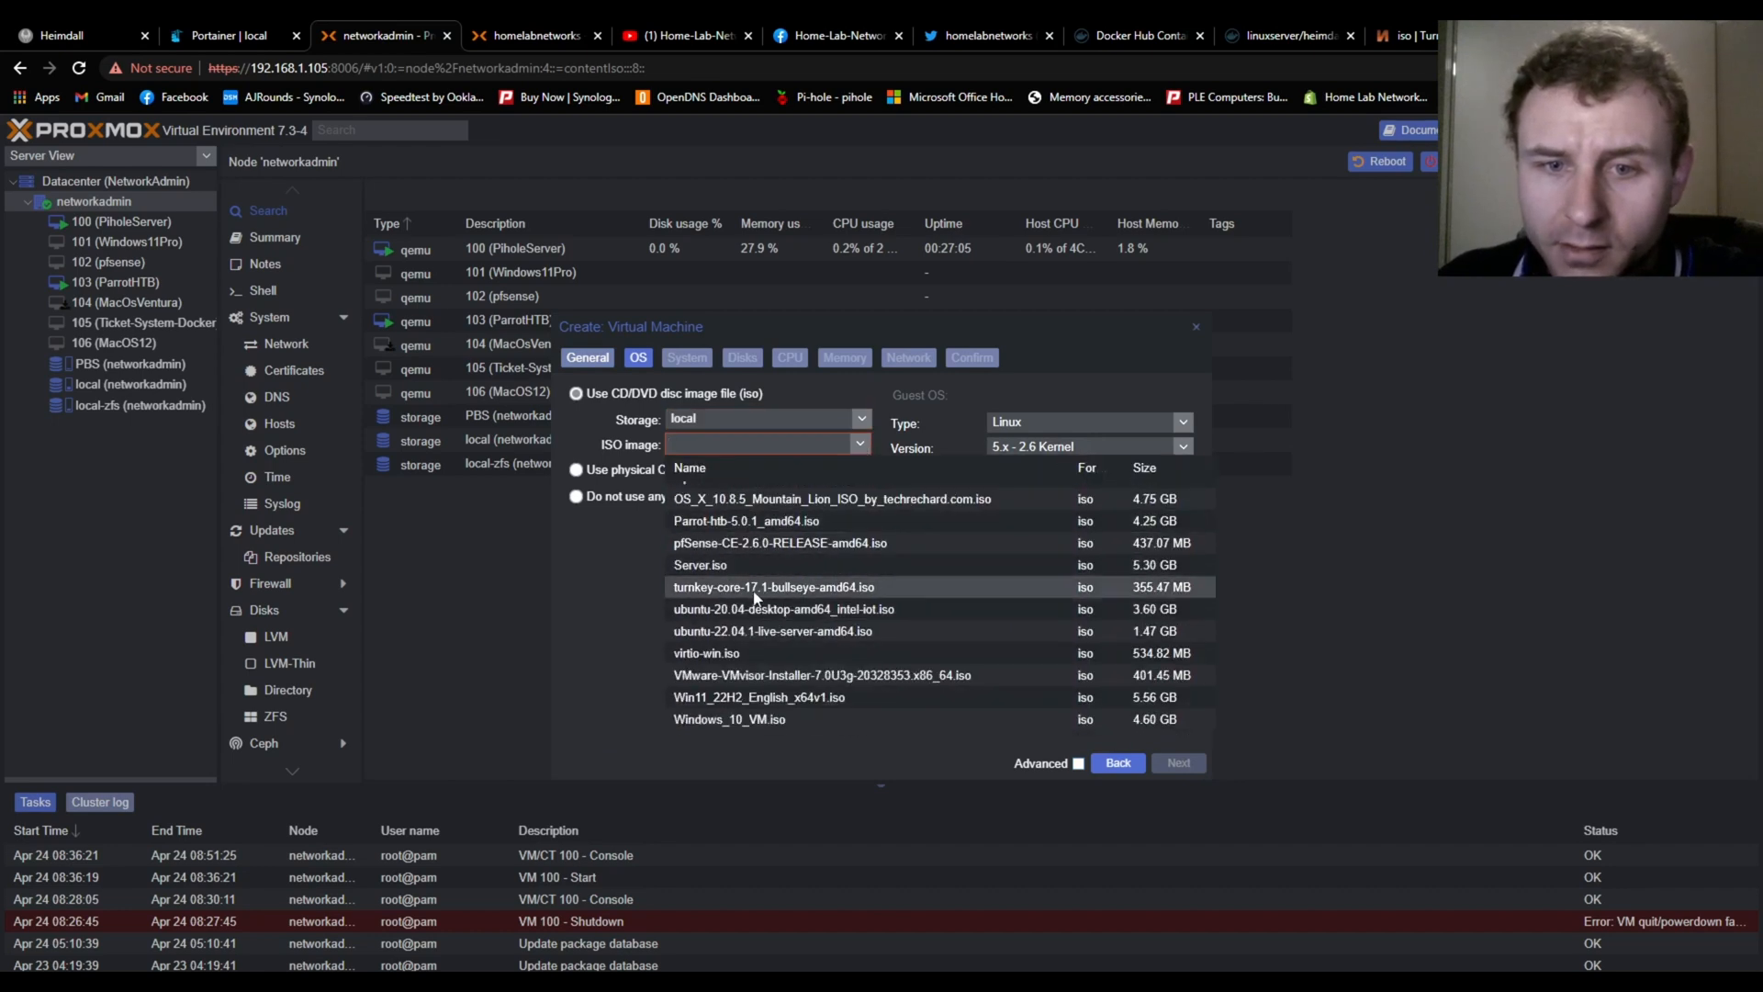
left_click(773, 586)
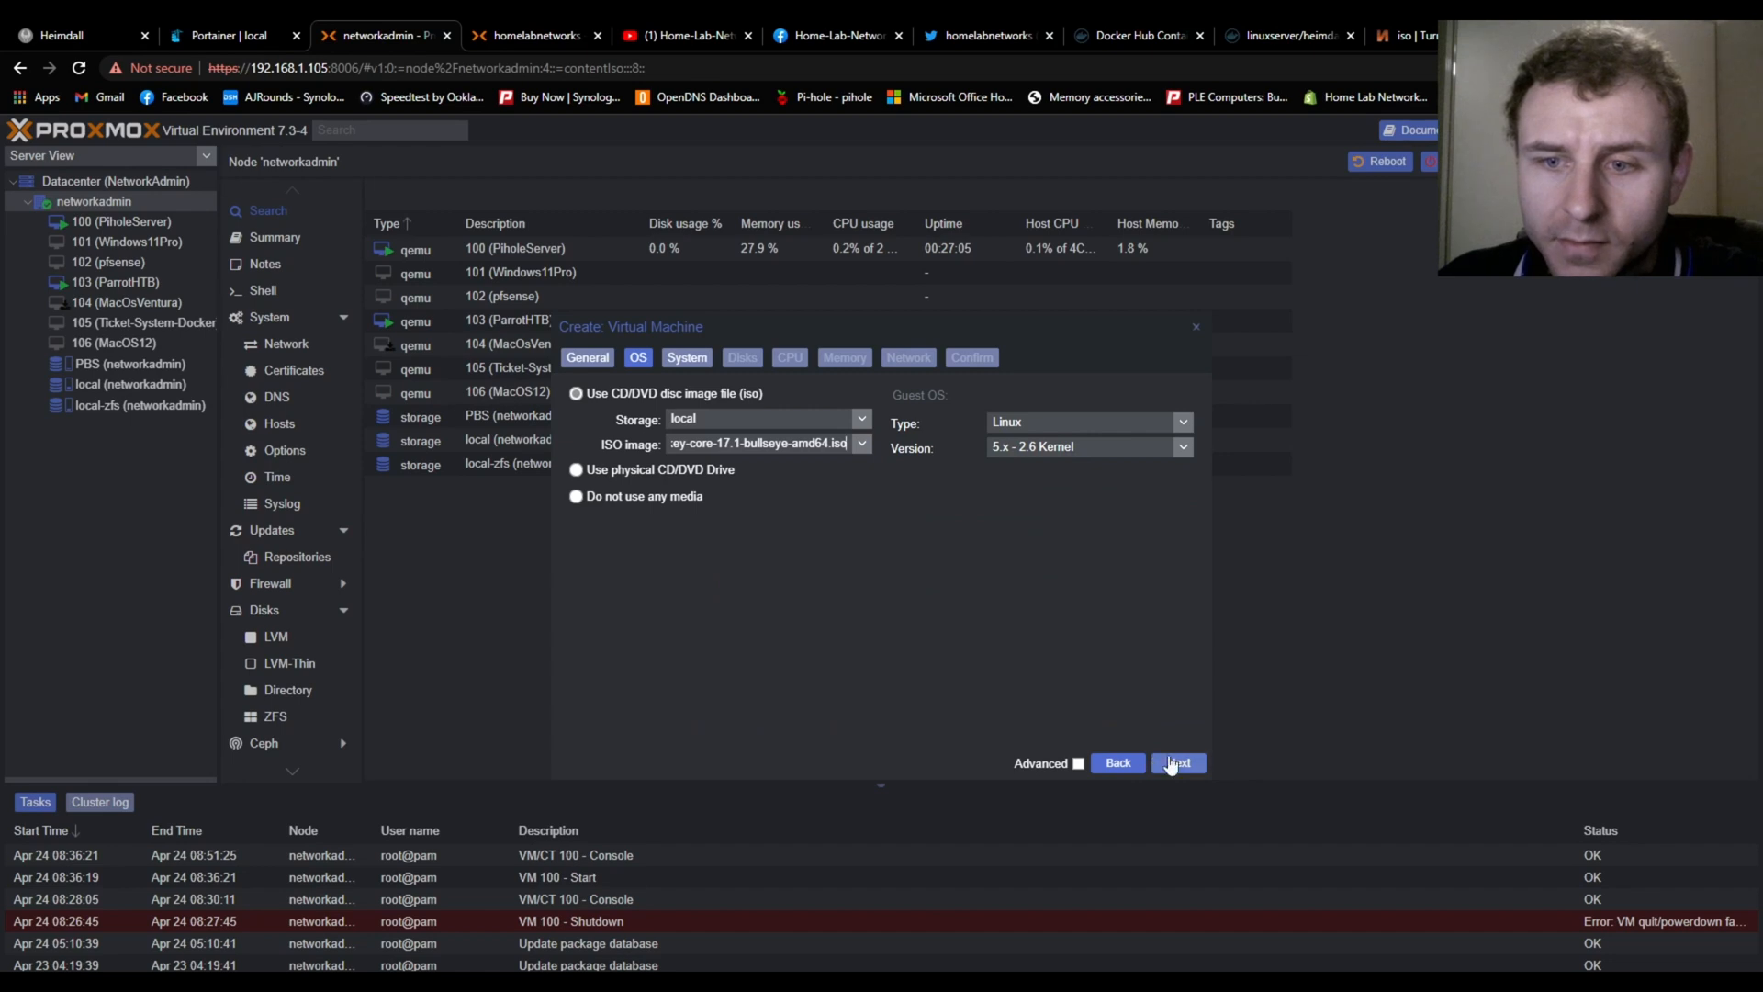
left_click(1177, 762)
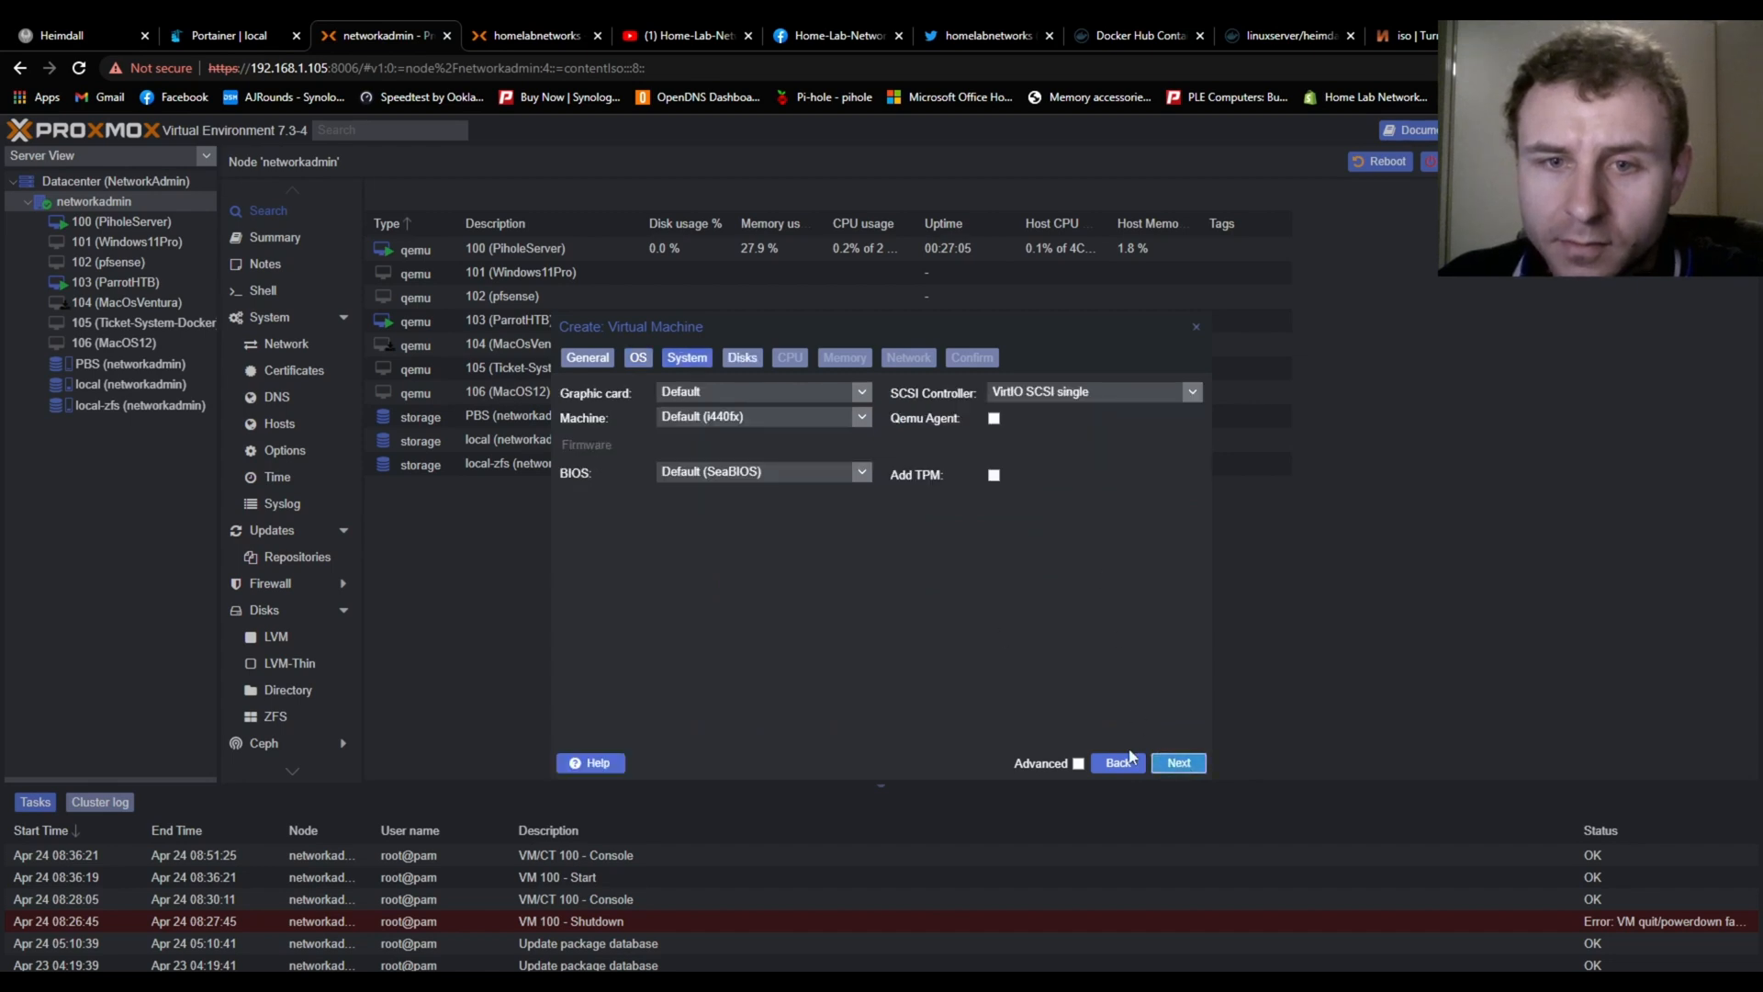
left_click(1119, 763)
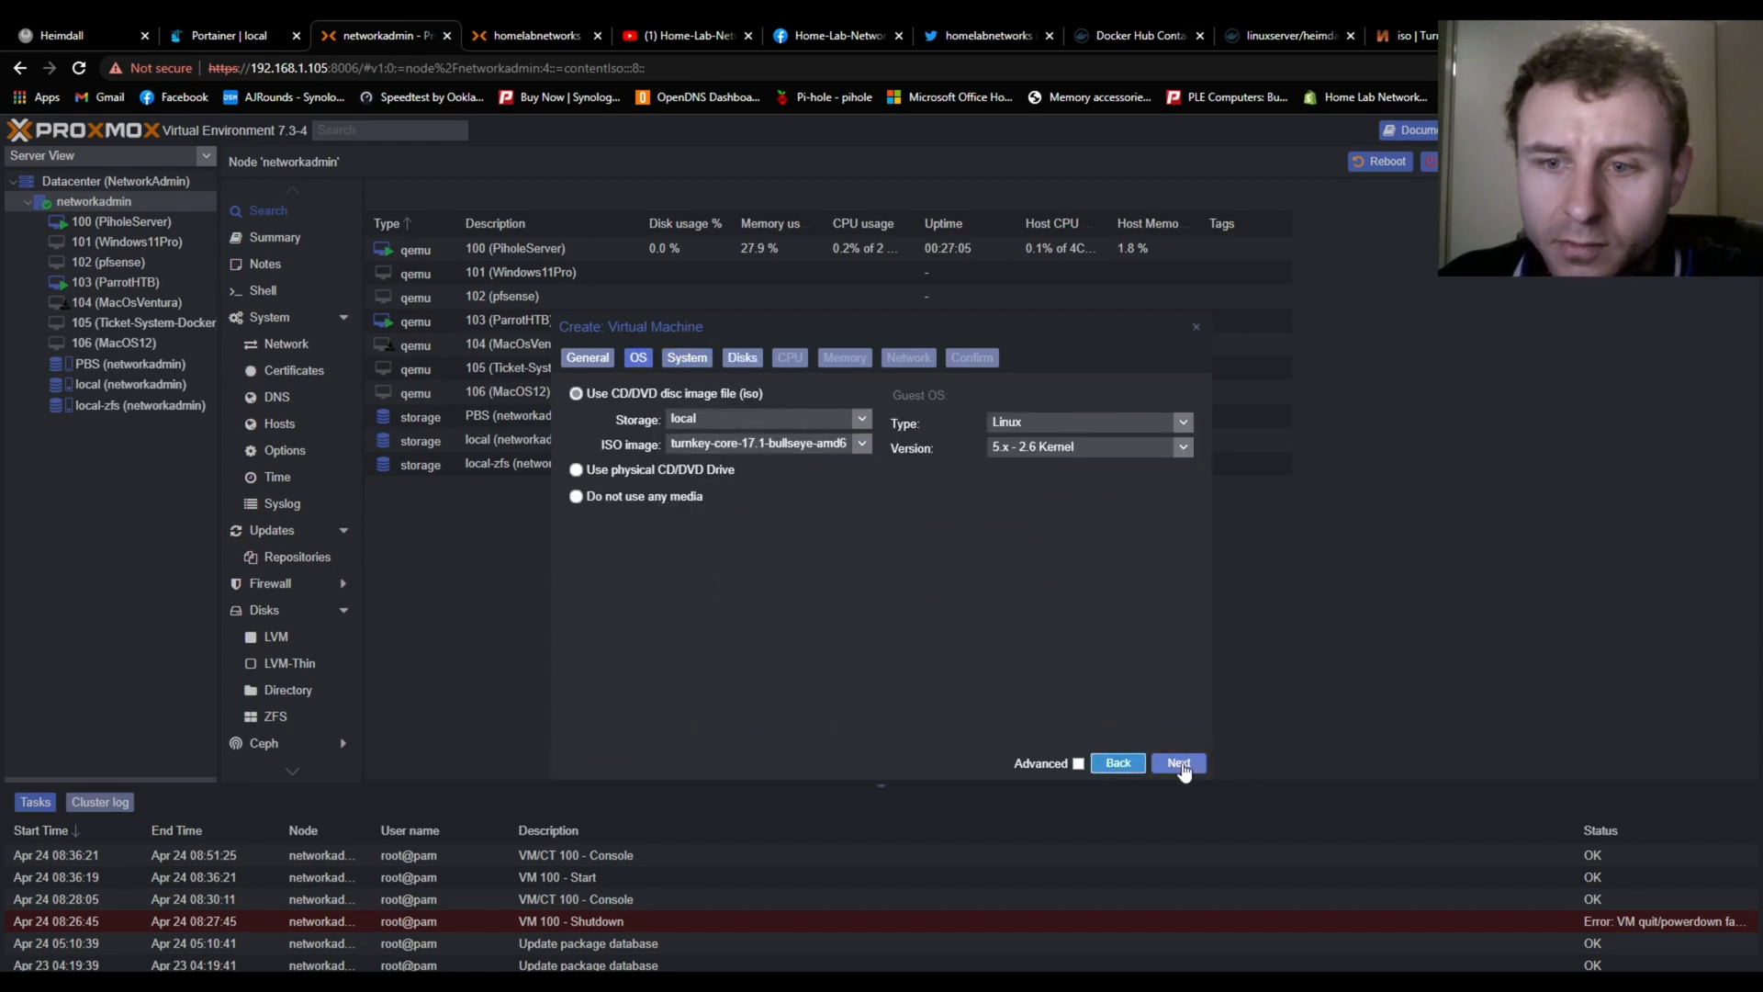
left_click(1178, 762)
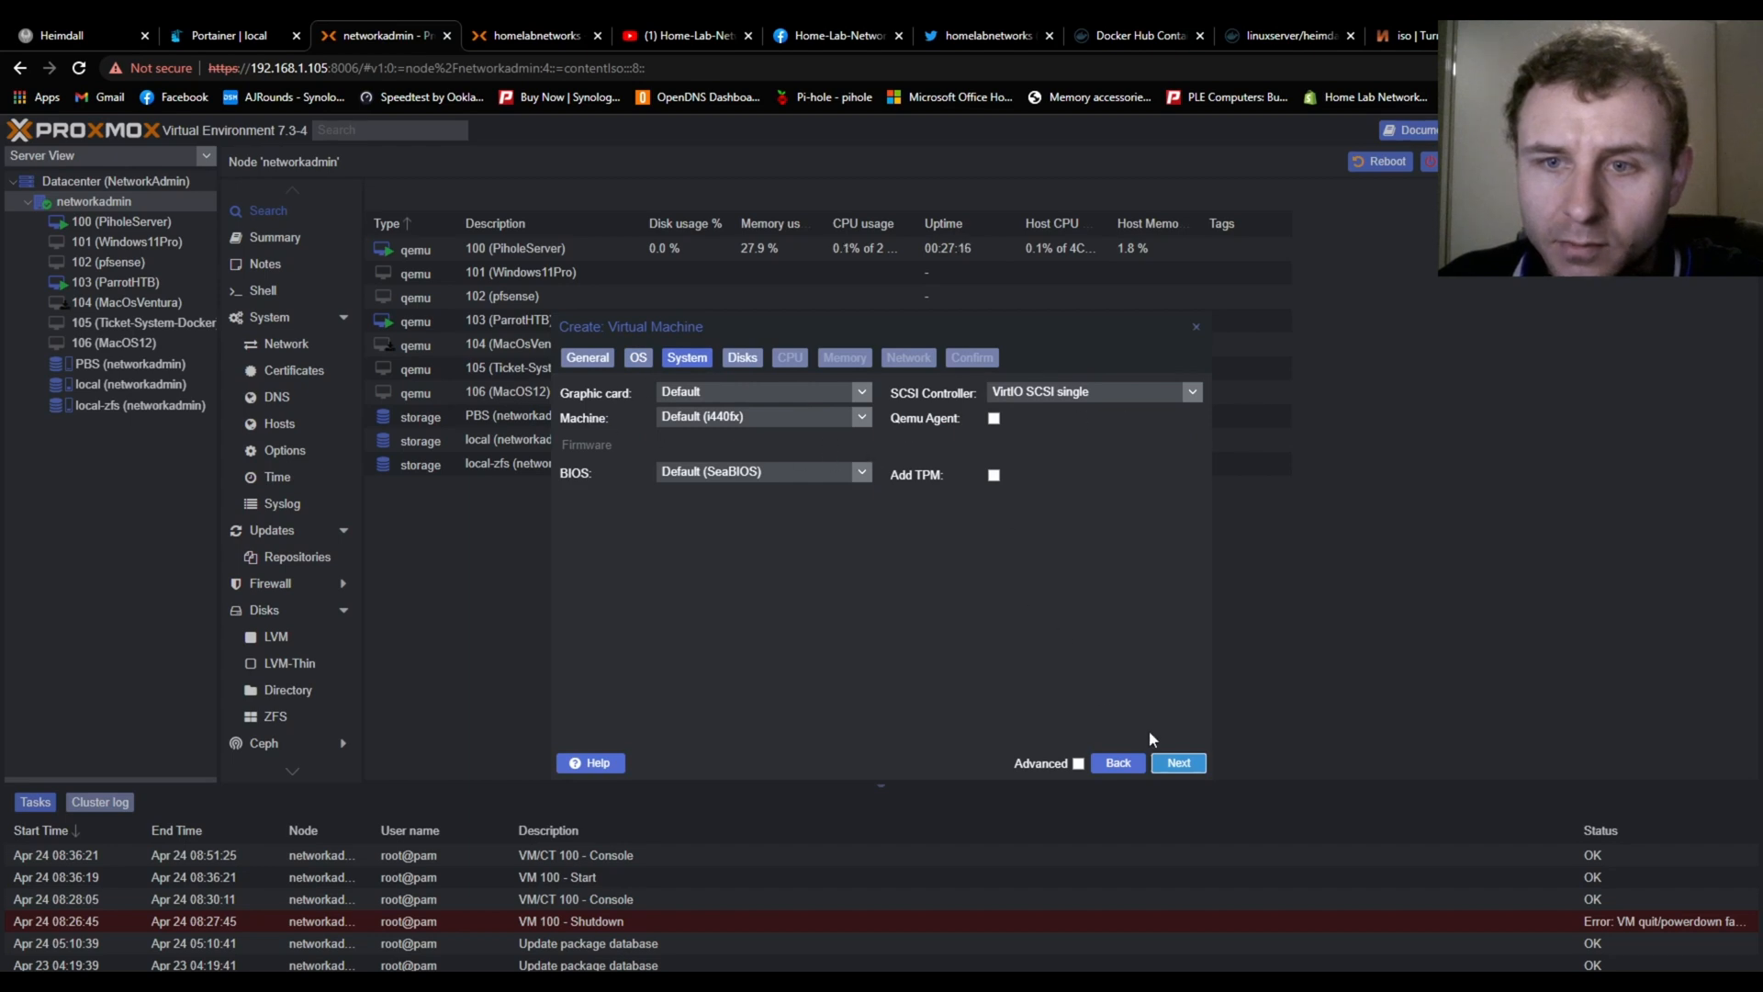
left_click(742, 356)
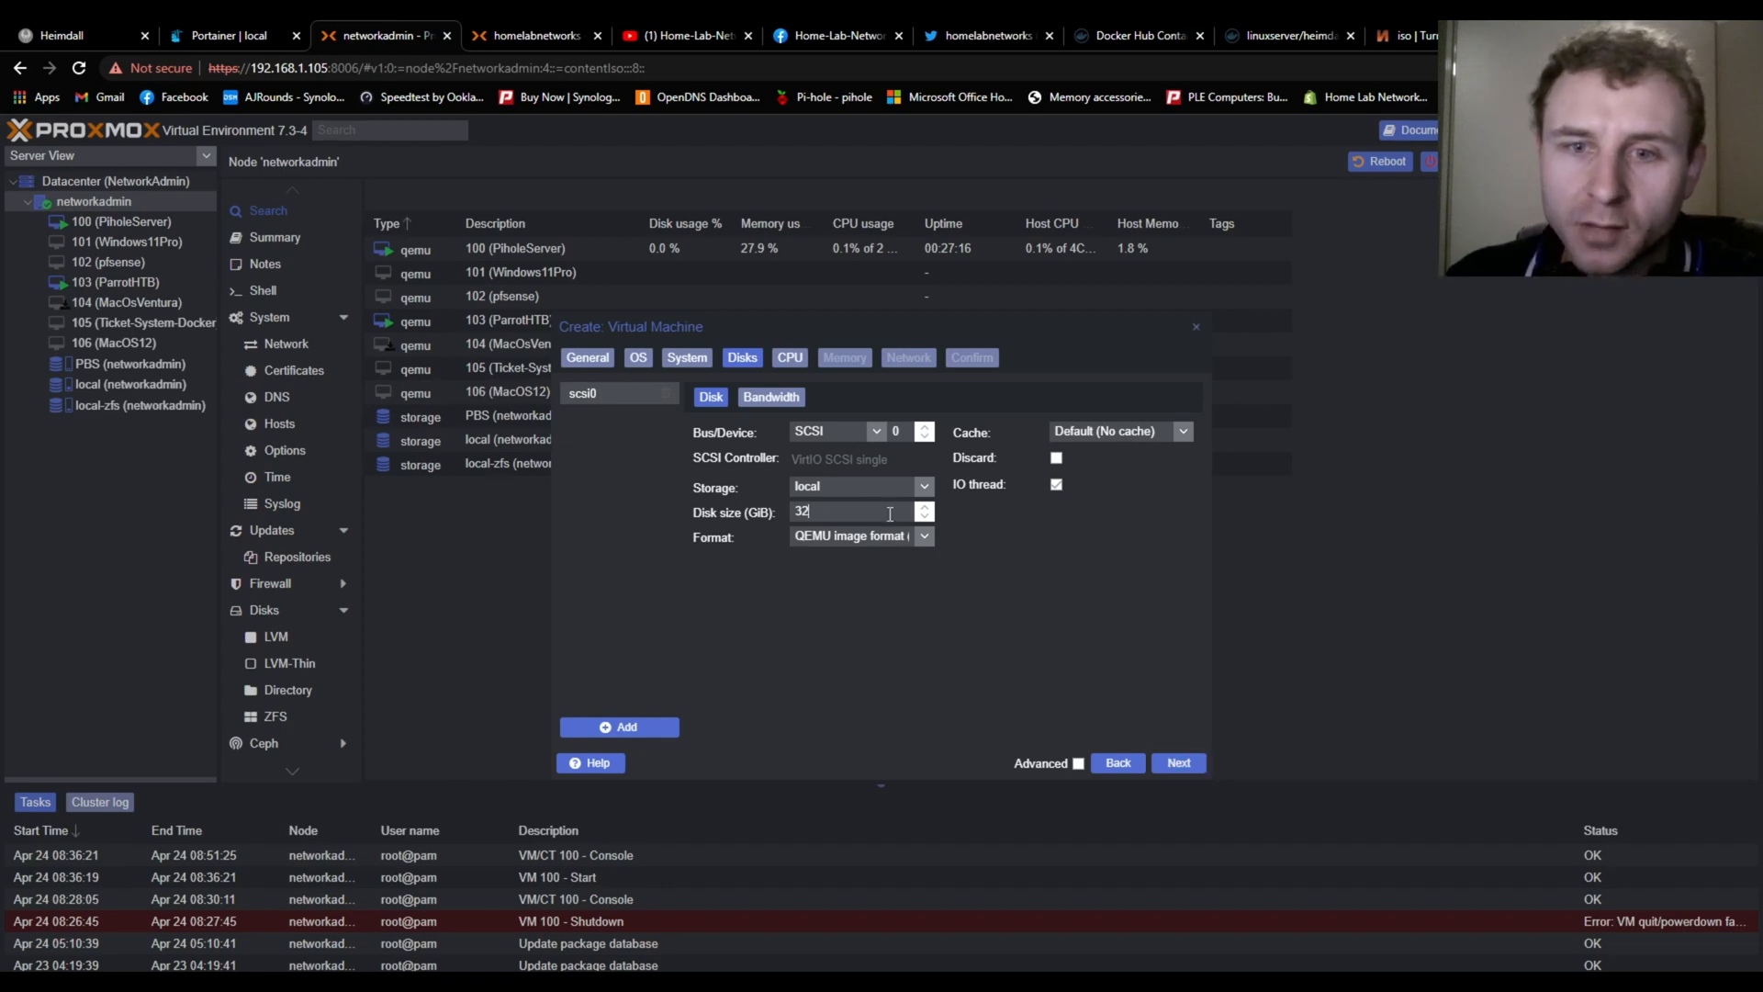
Set a 20 GiB disk, keep 2 cores, 2048 MB memory and vmbr0 network, reaching the Confirm summary
left_click(843, 512)
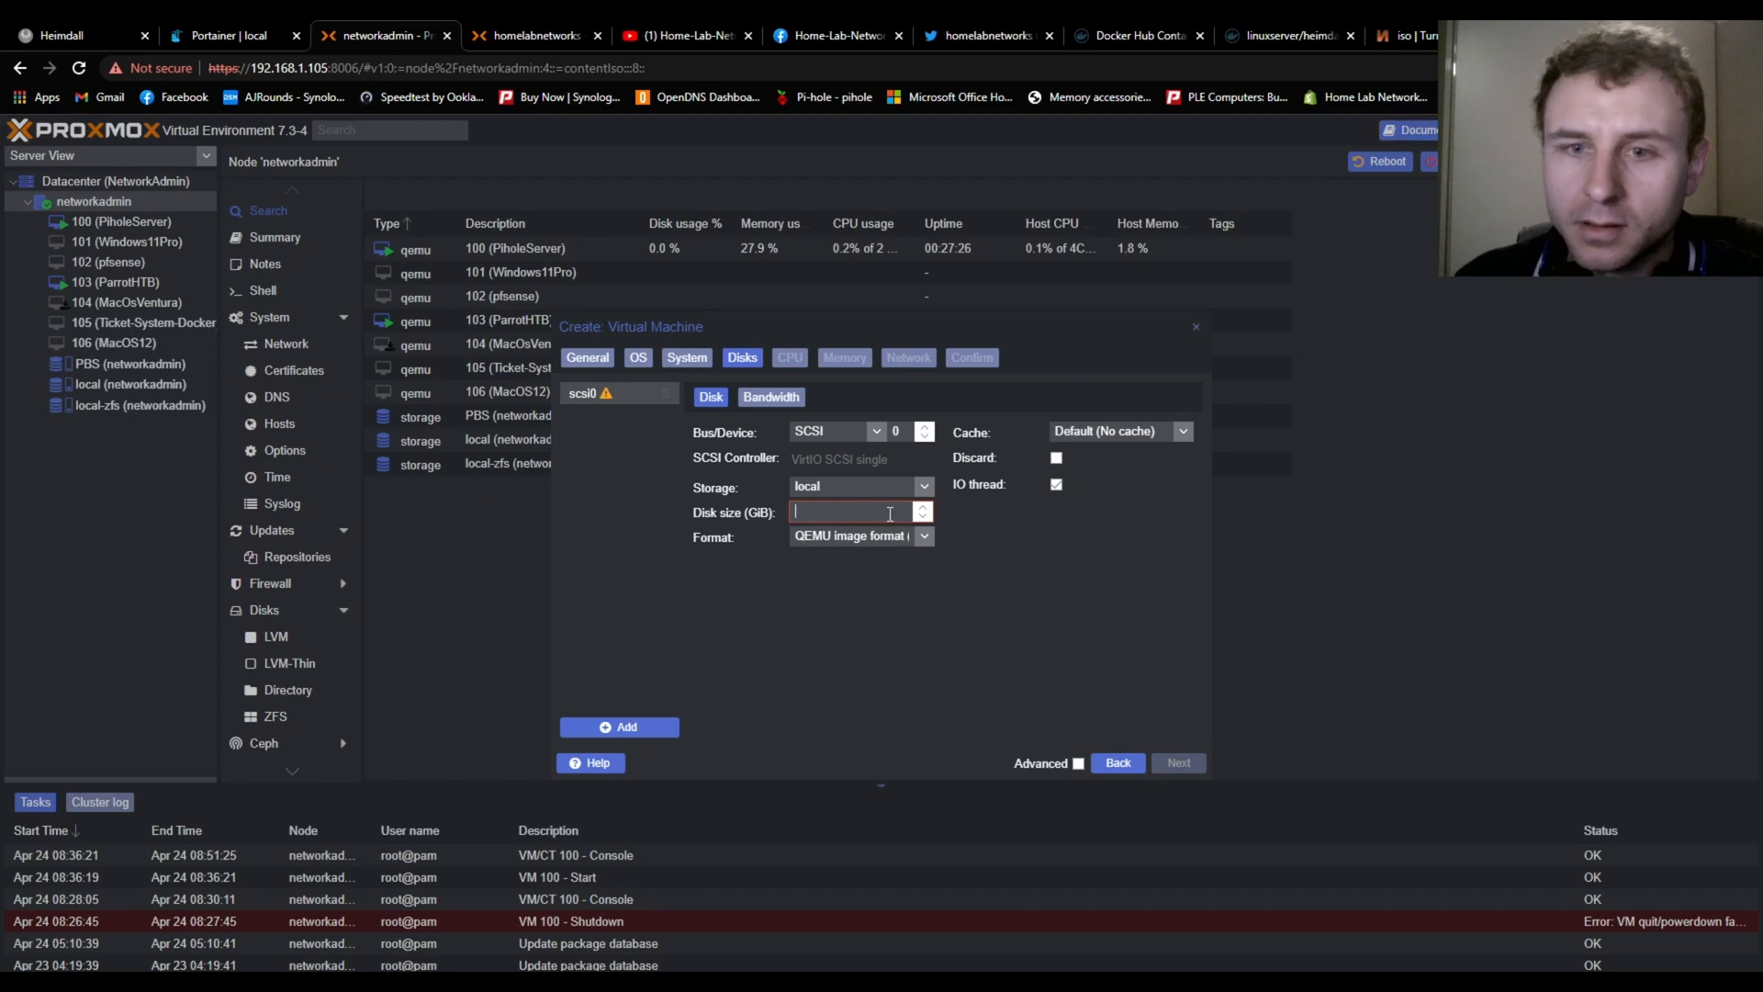
type("20")
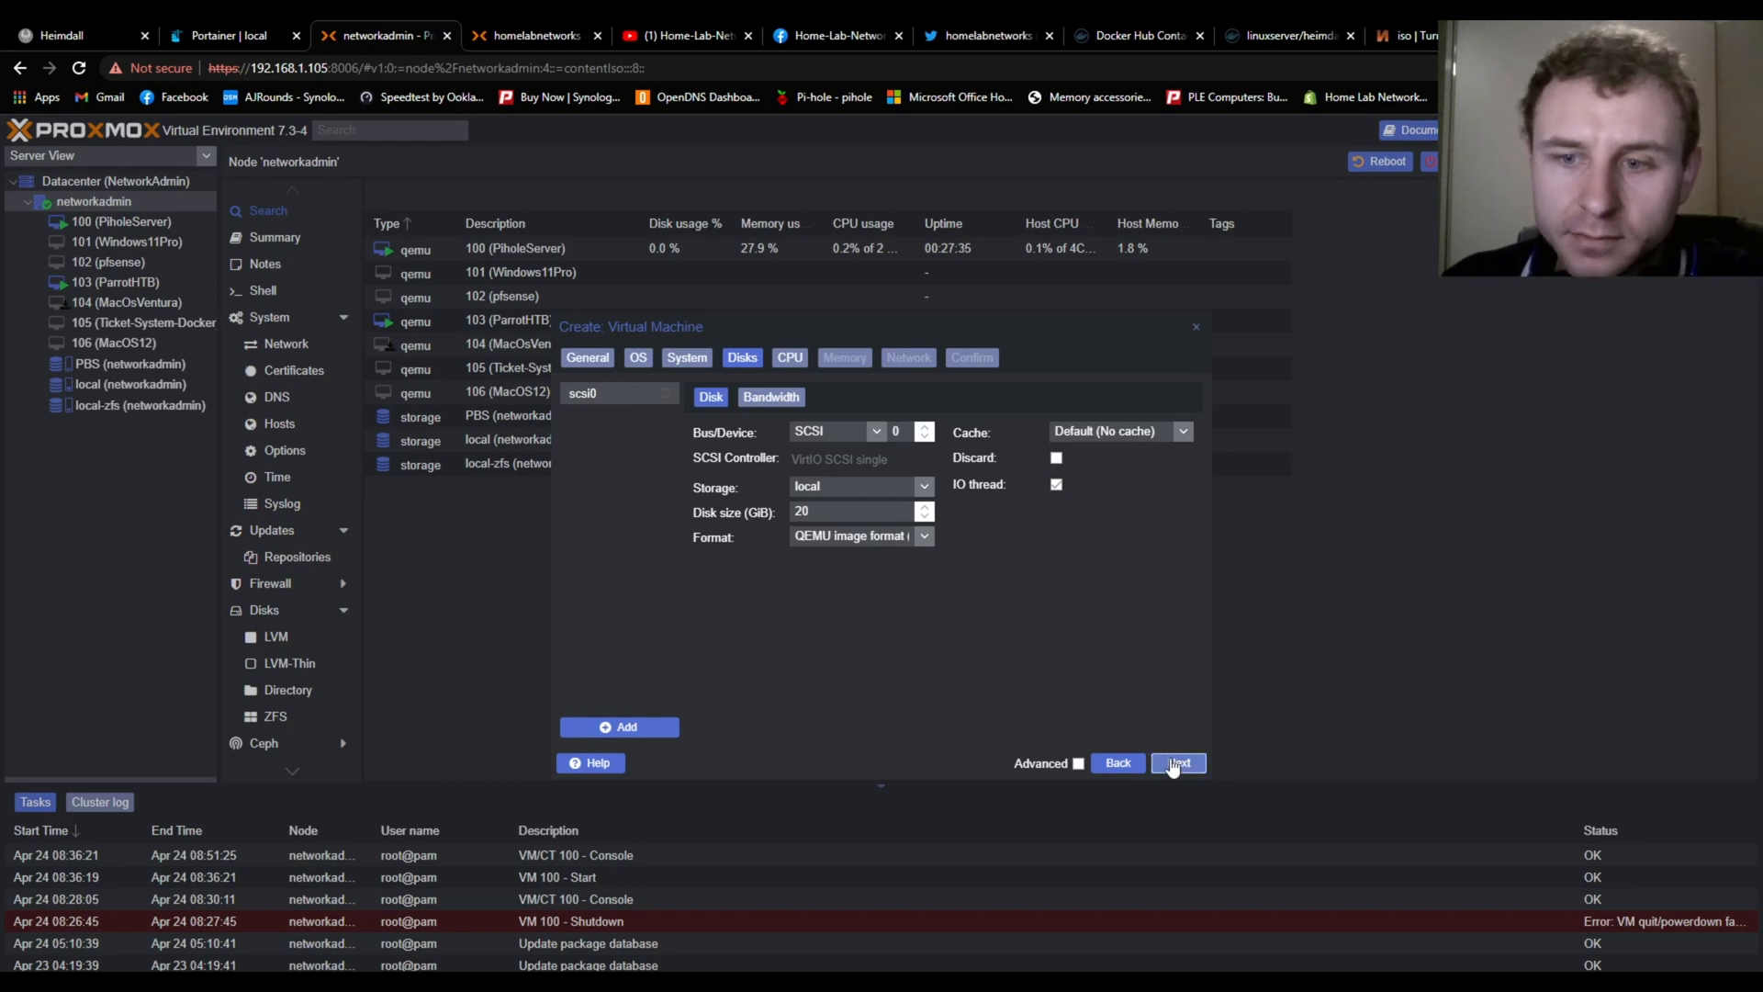
left_click(1177, 763)
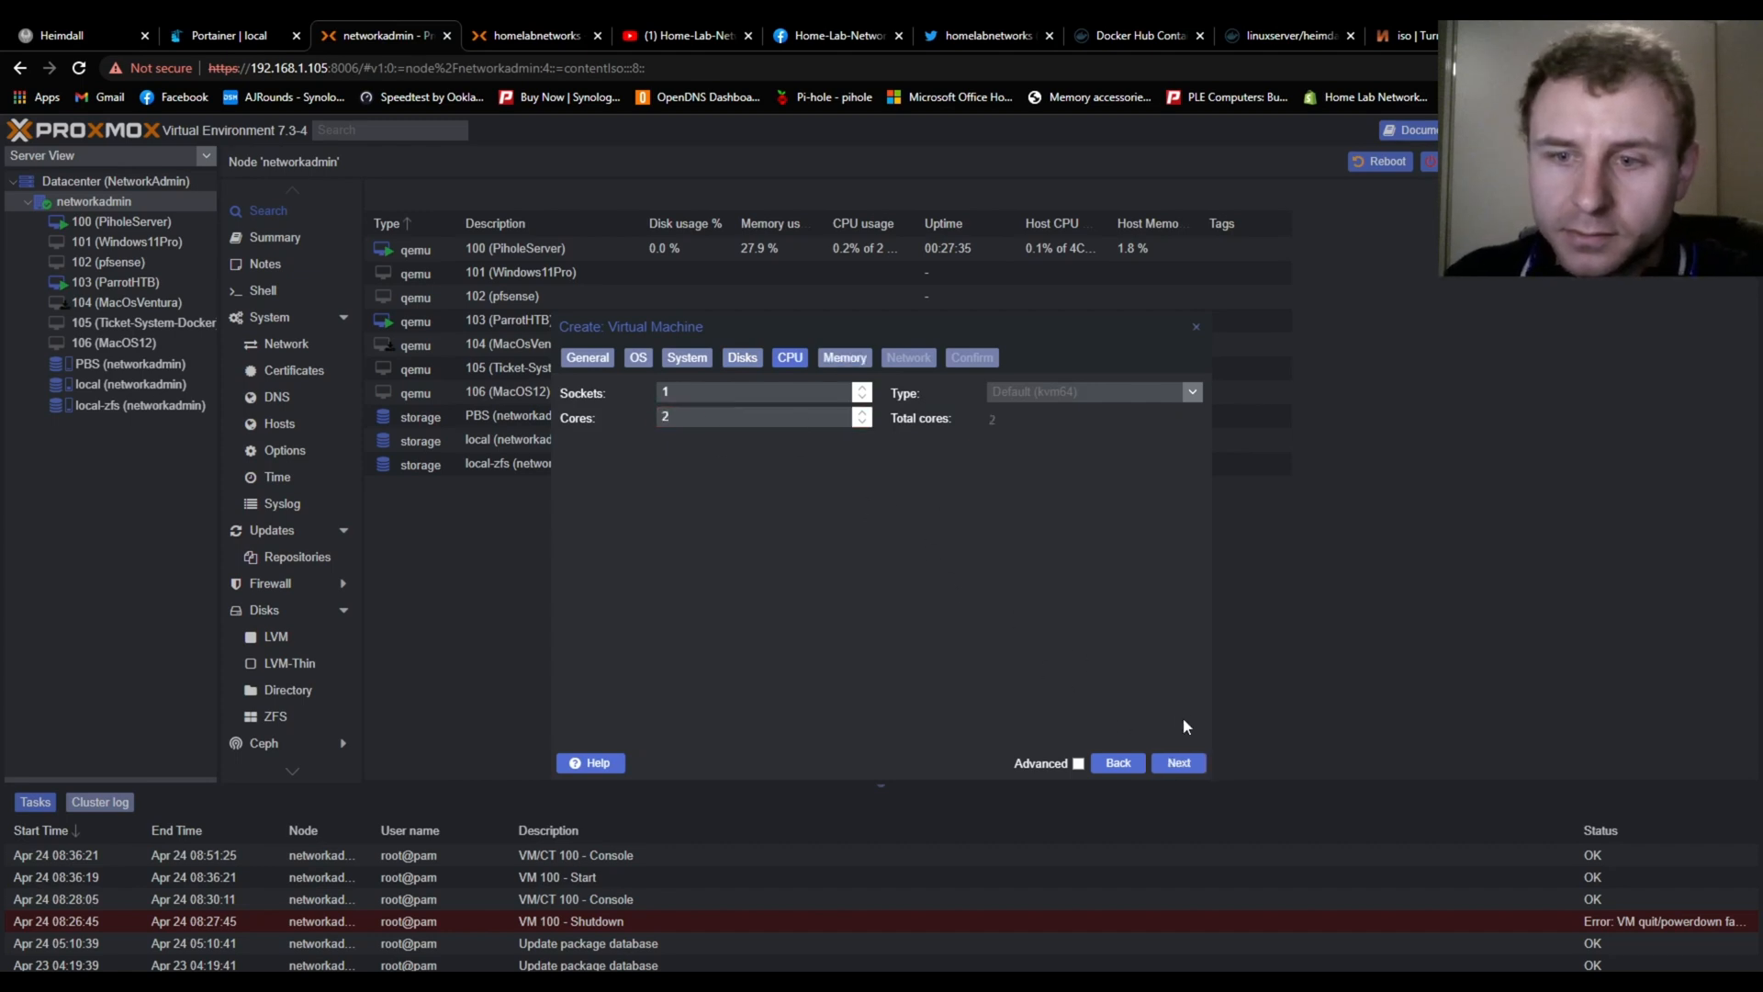
left_click(1177, 762)
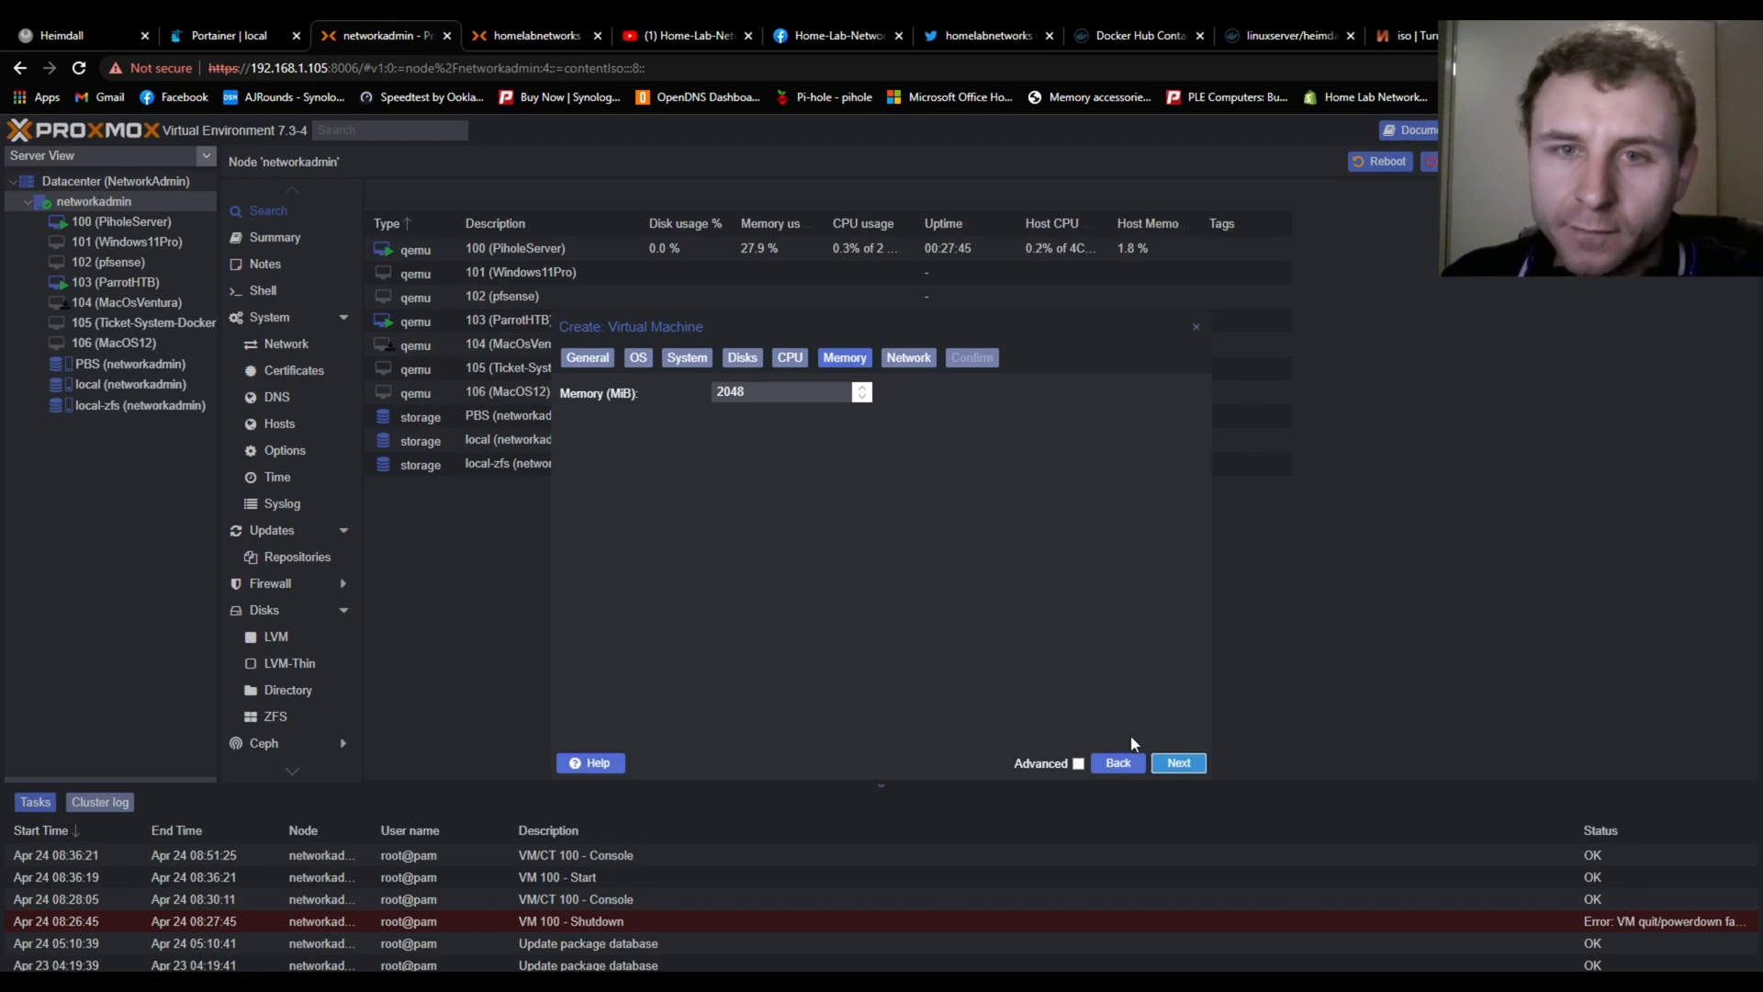
mouse_move(1179, 762)
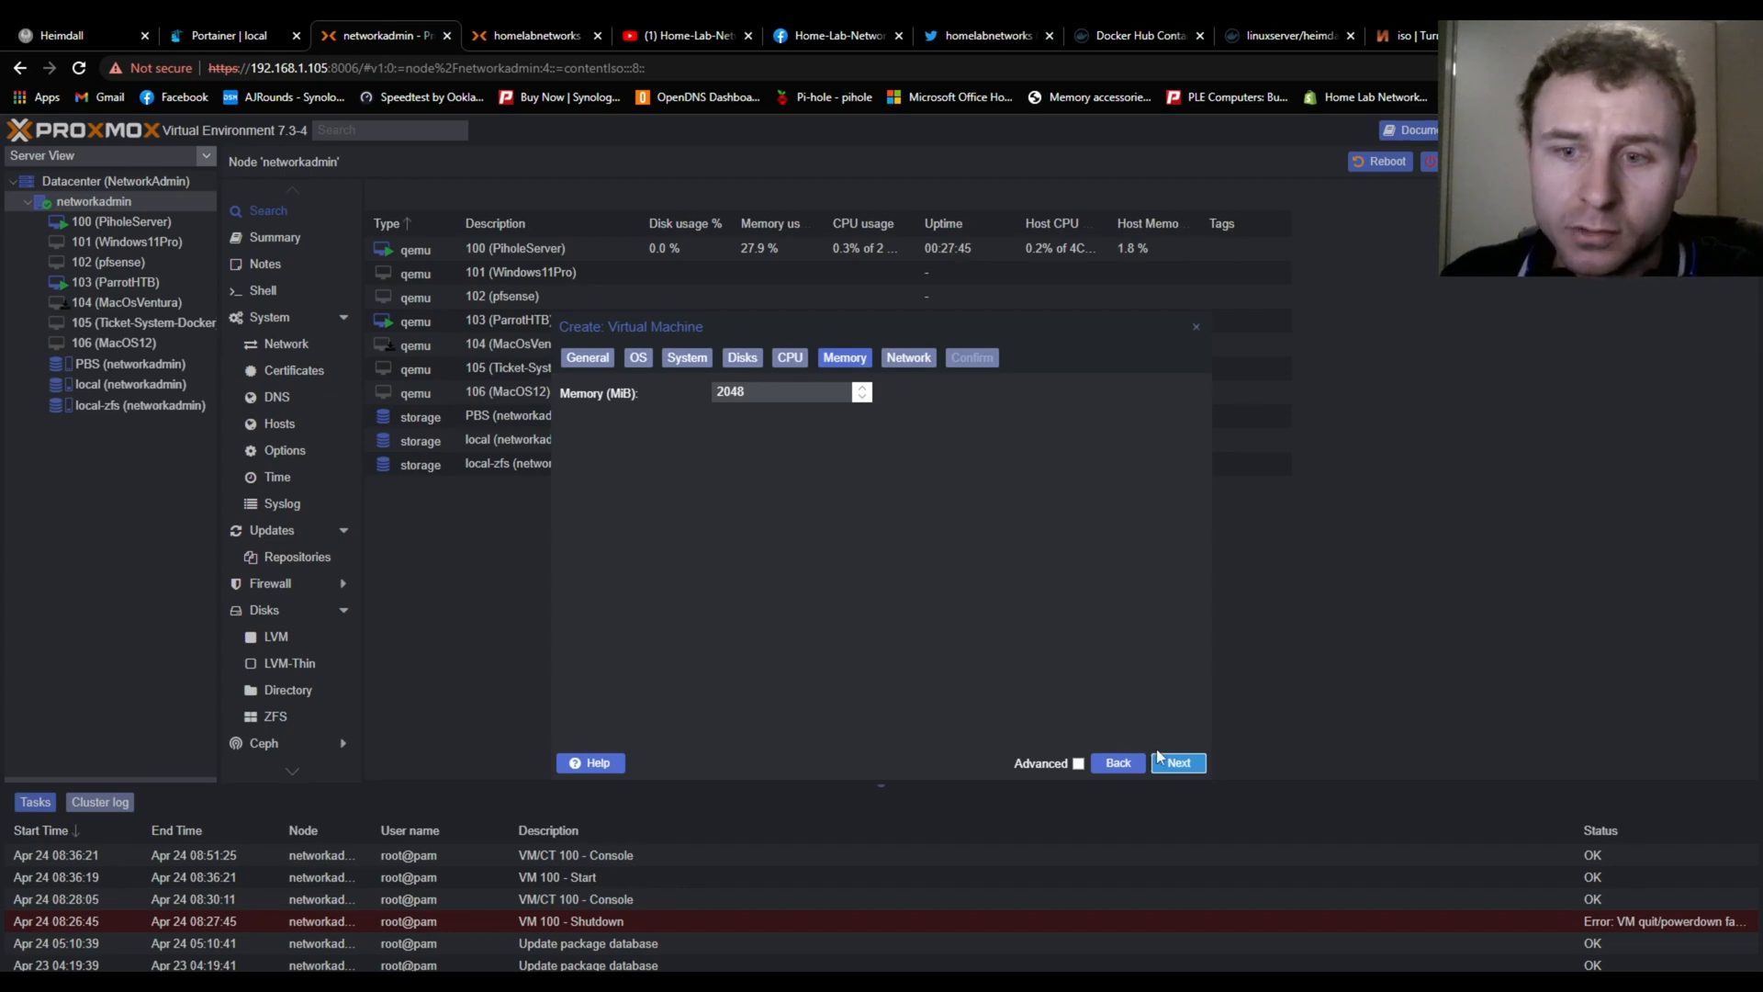
left_click(1177, 762)
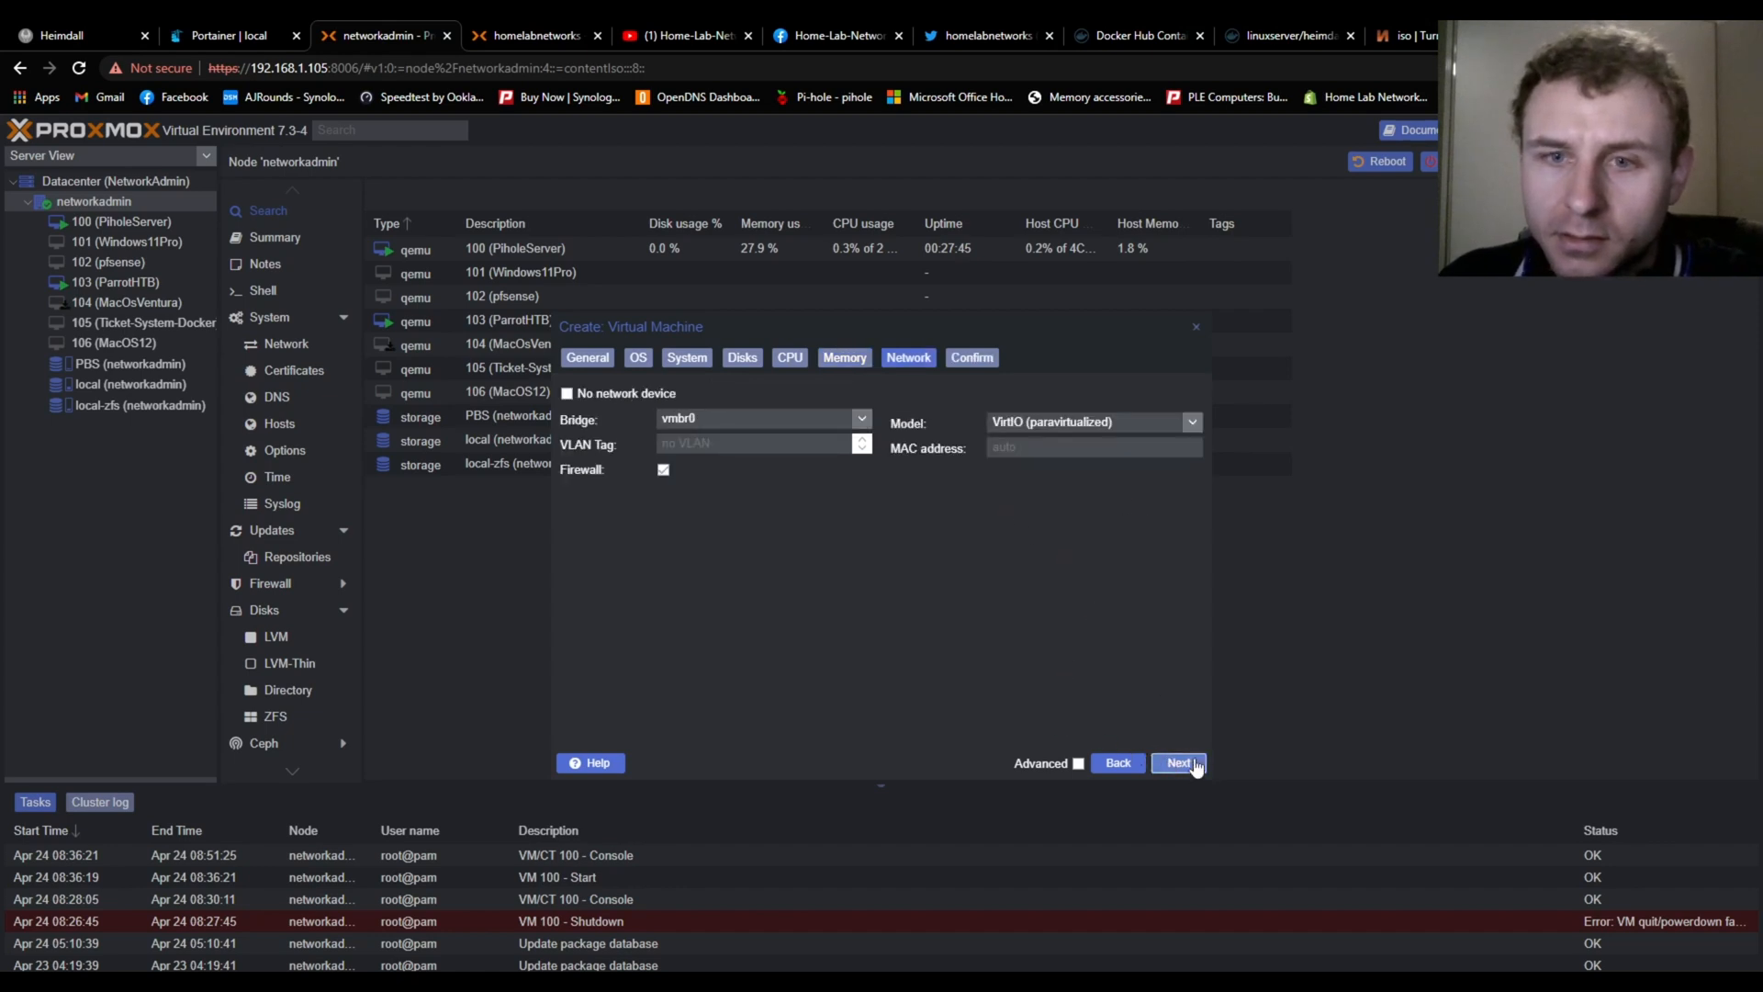
left_click(1180, 763)
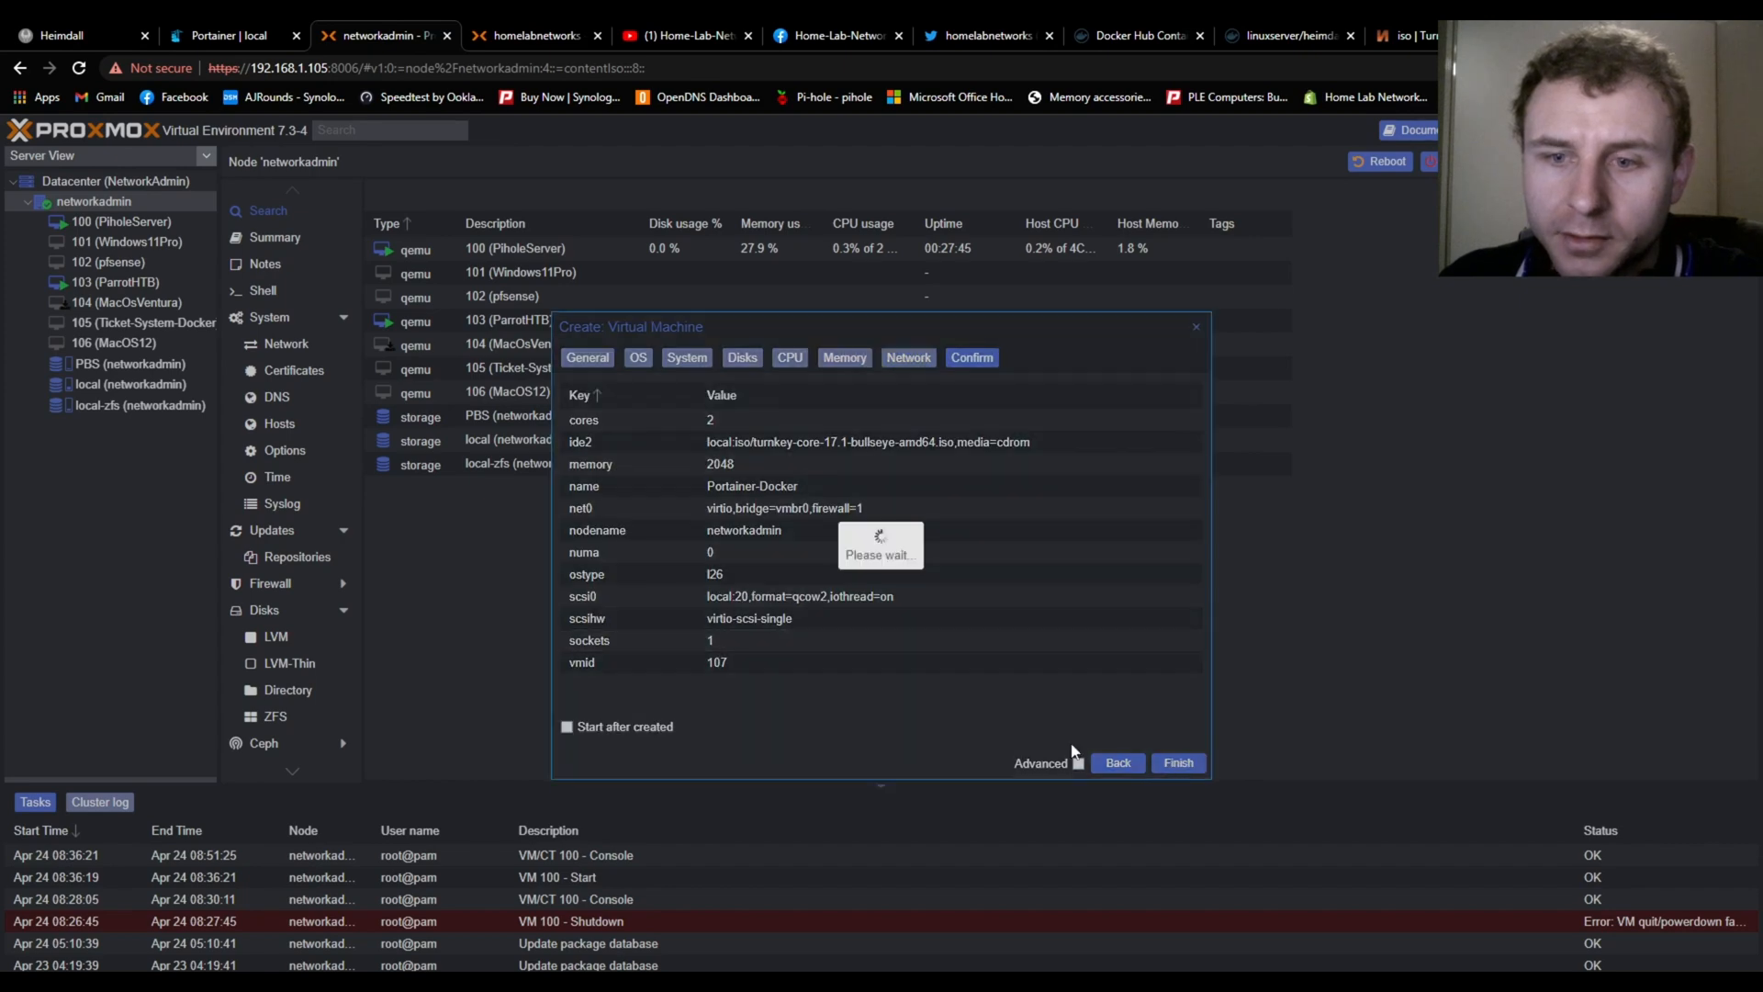
Finish creating the Portainer-Docker VM from the Confirm summary
left_click(1177, 762)
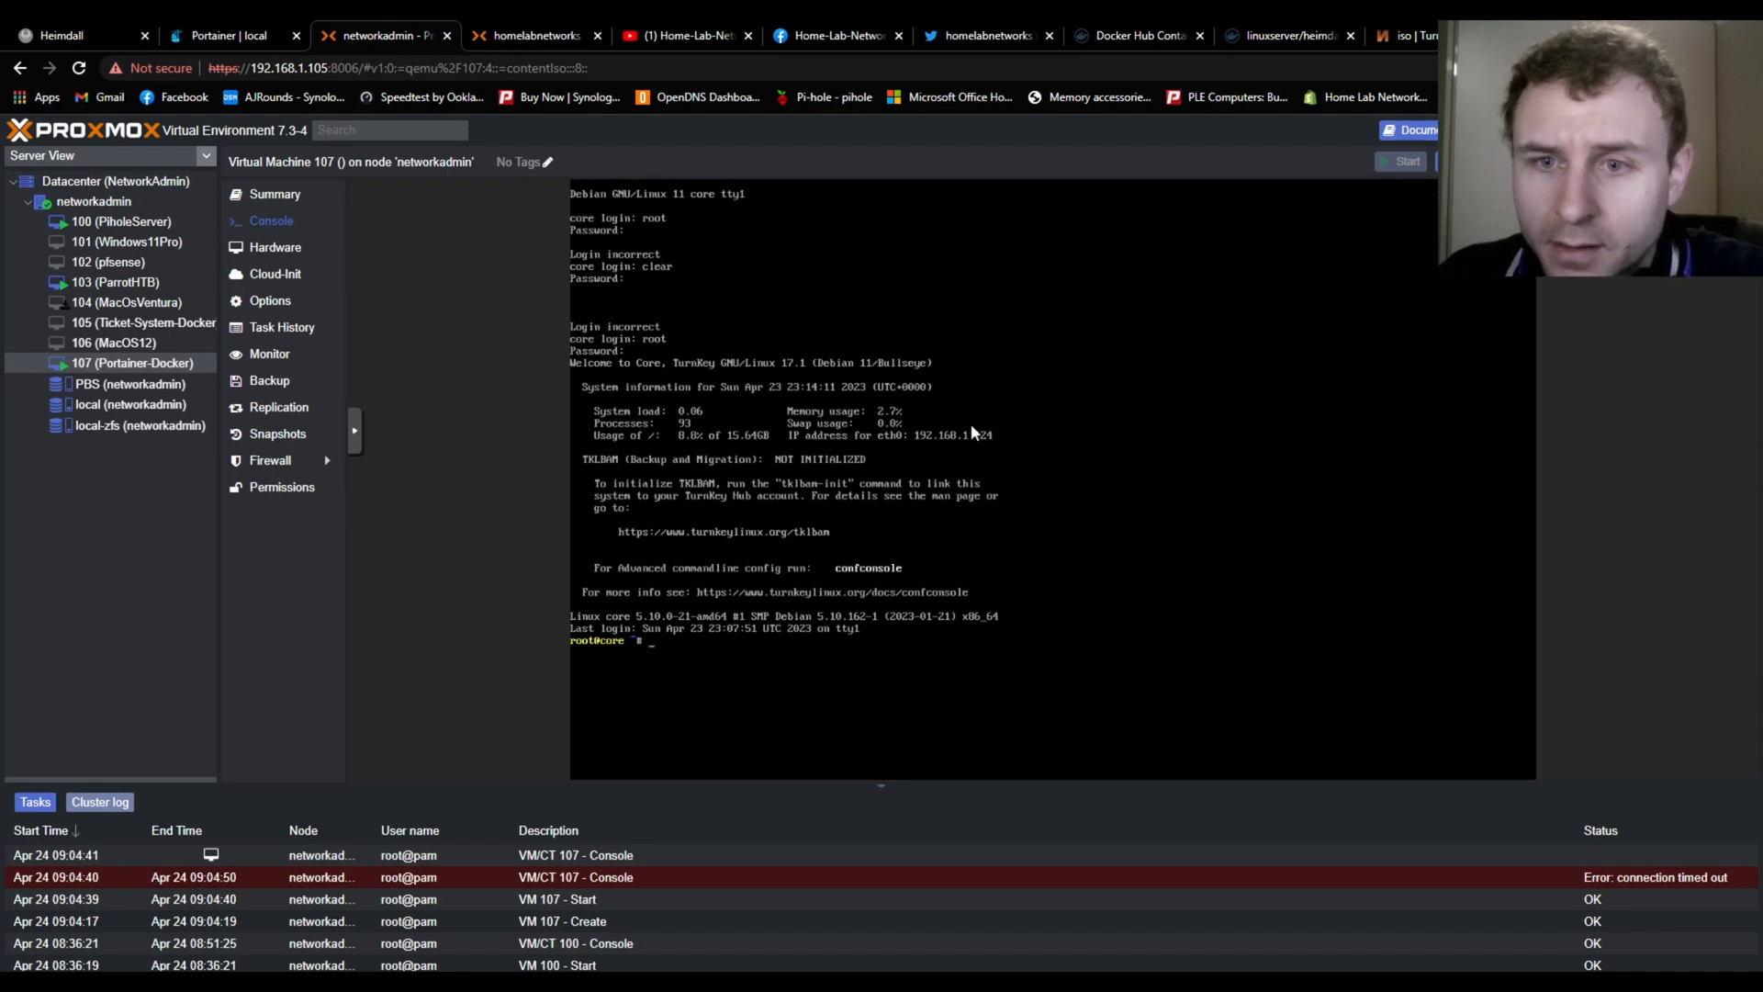
mouse_move(1027, 450)
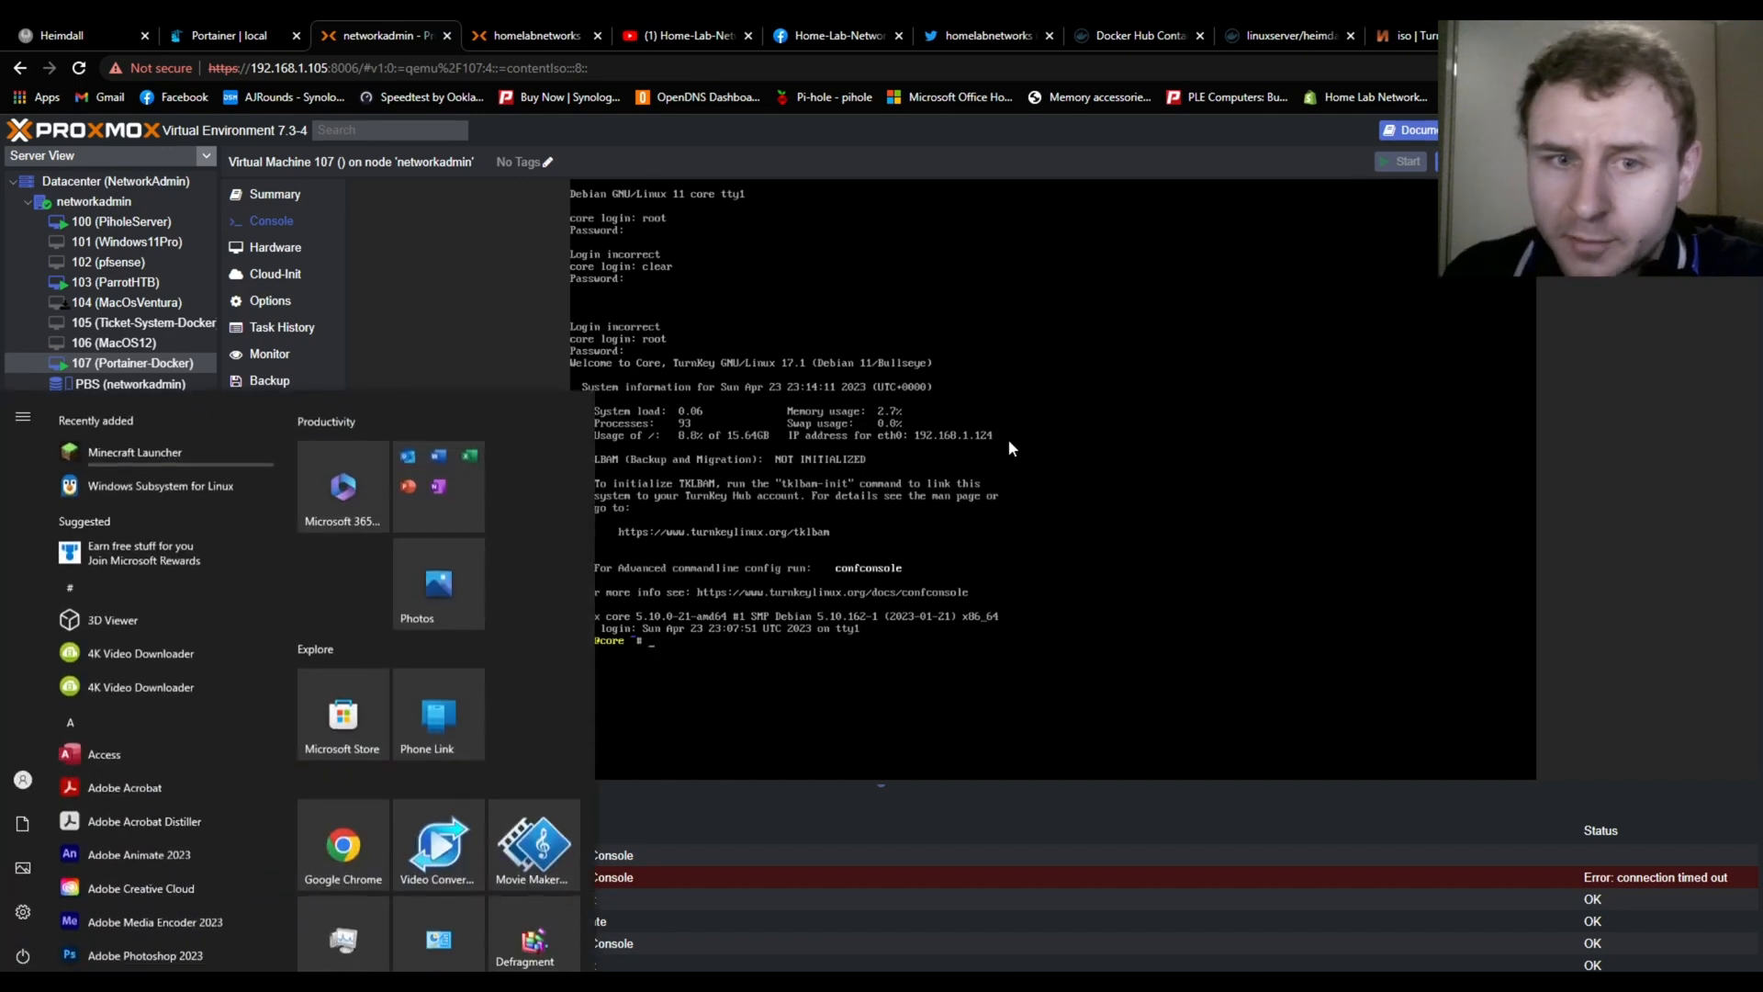
Launch PuTTY and connect by SSH to 192.168.1.124 port 22, accepting the new host key
type("putty")
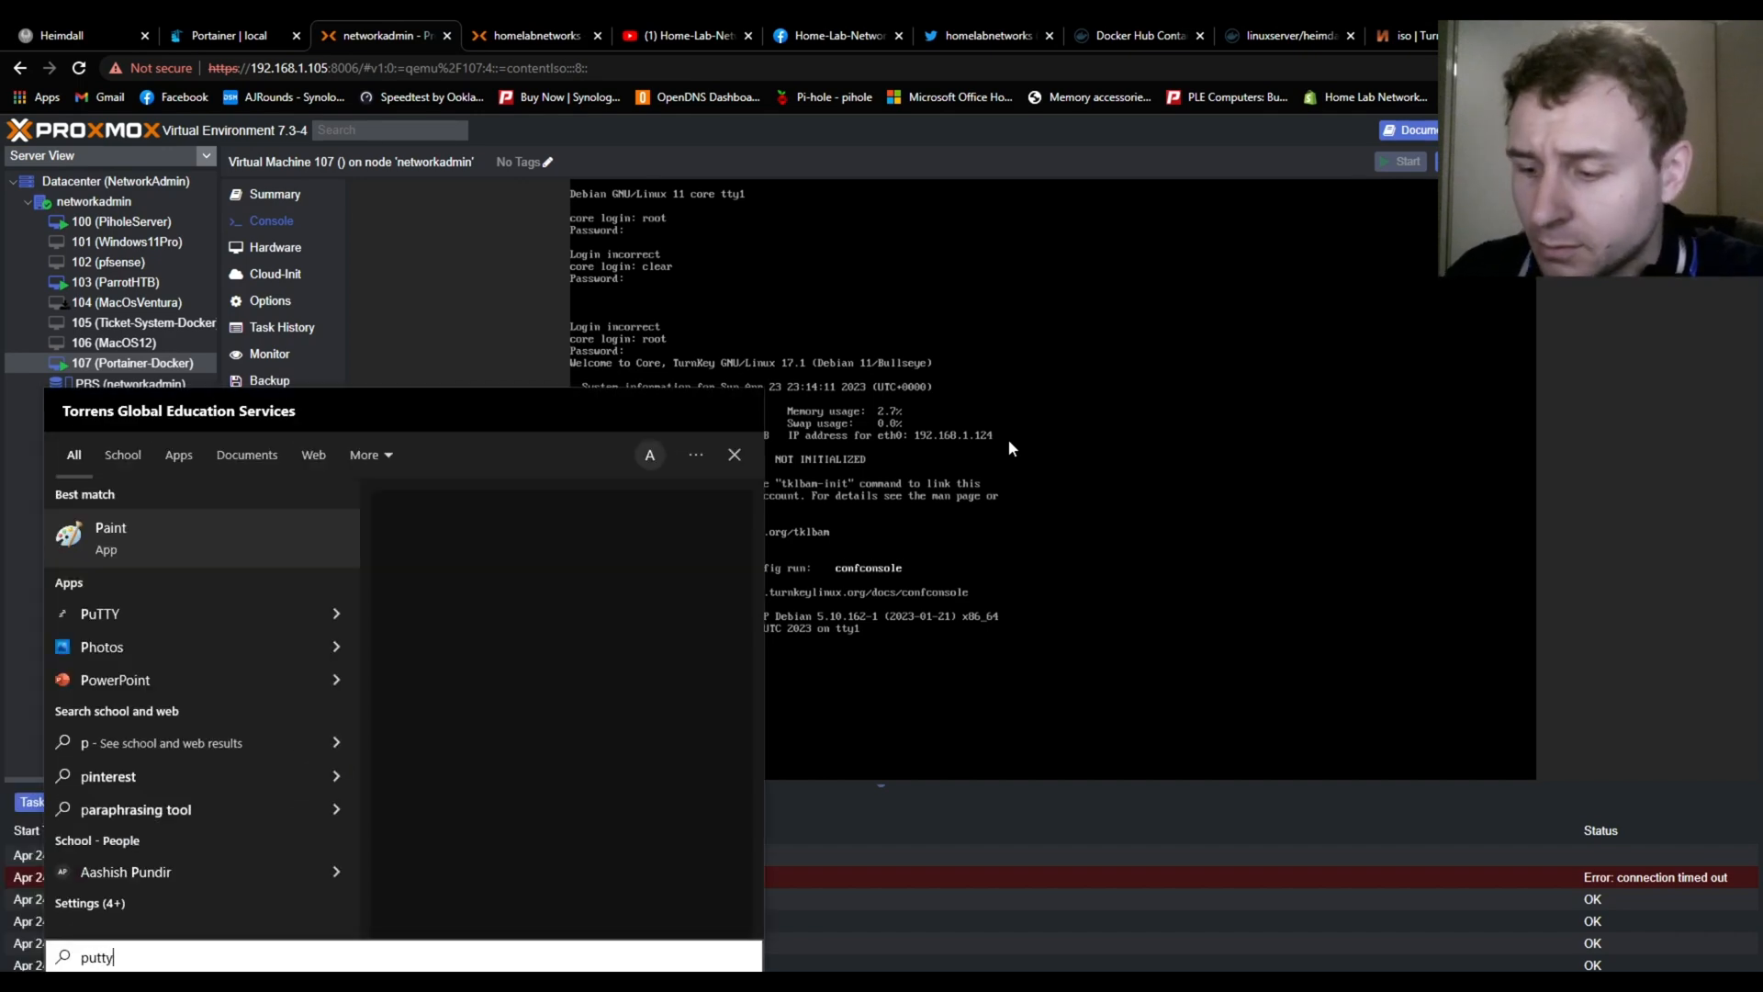
left_click(99, 614)
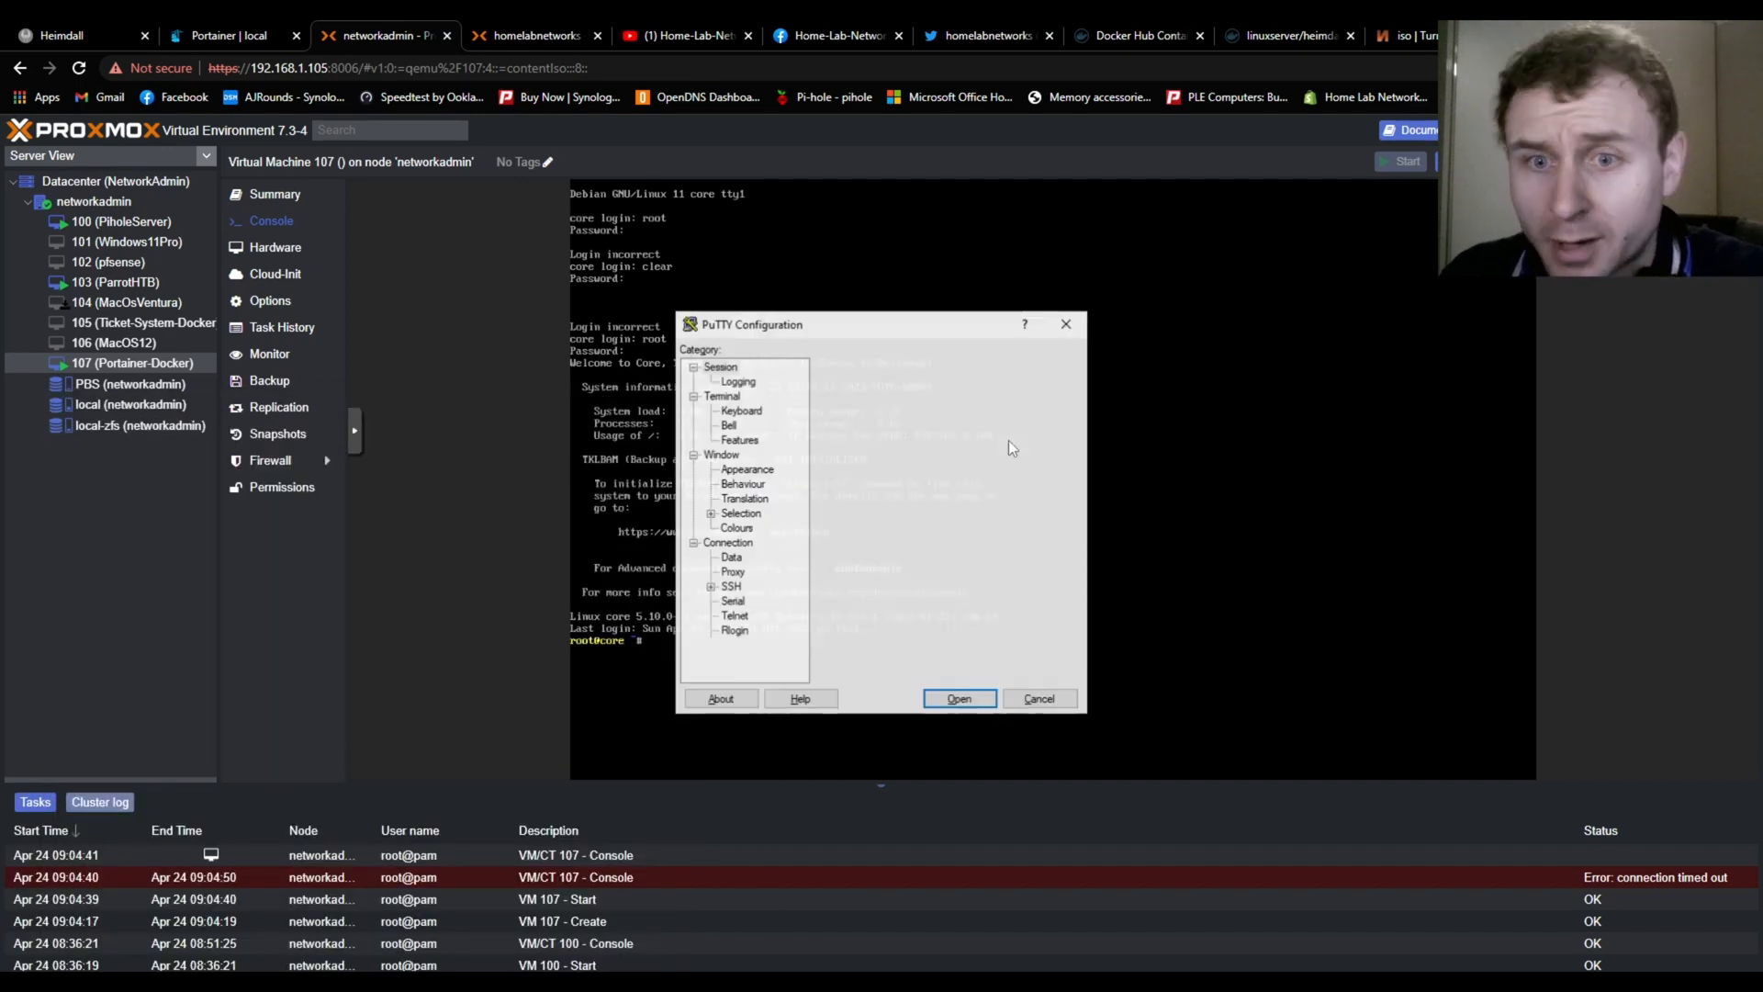
type("192.168.1.124")
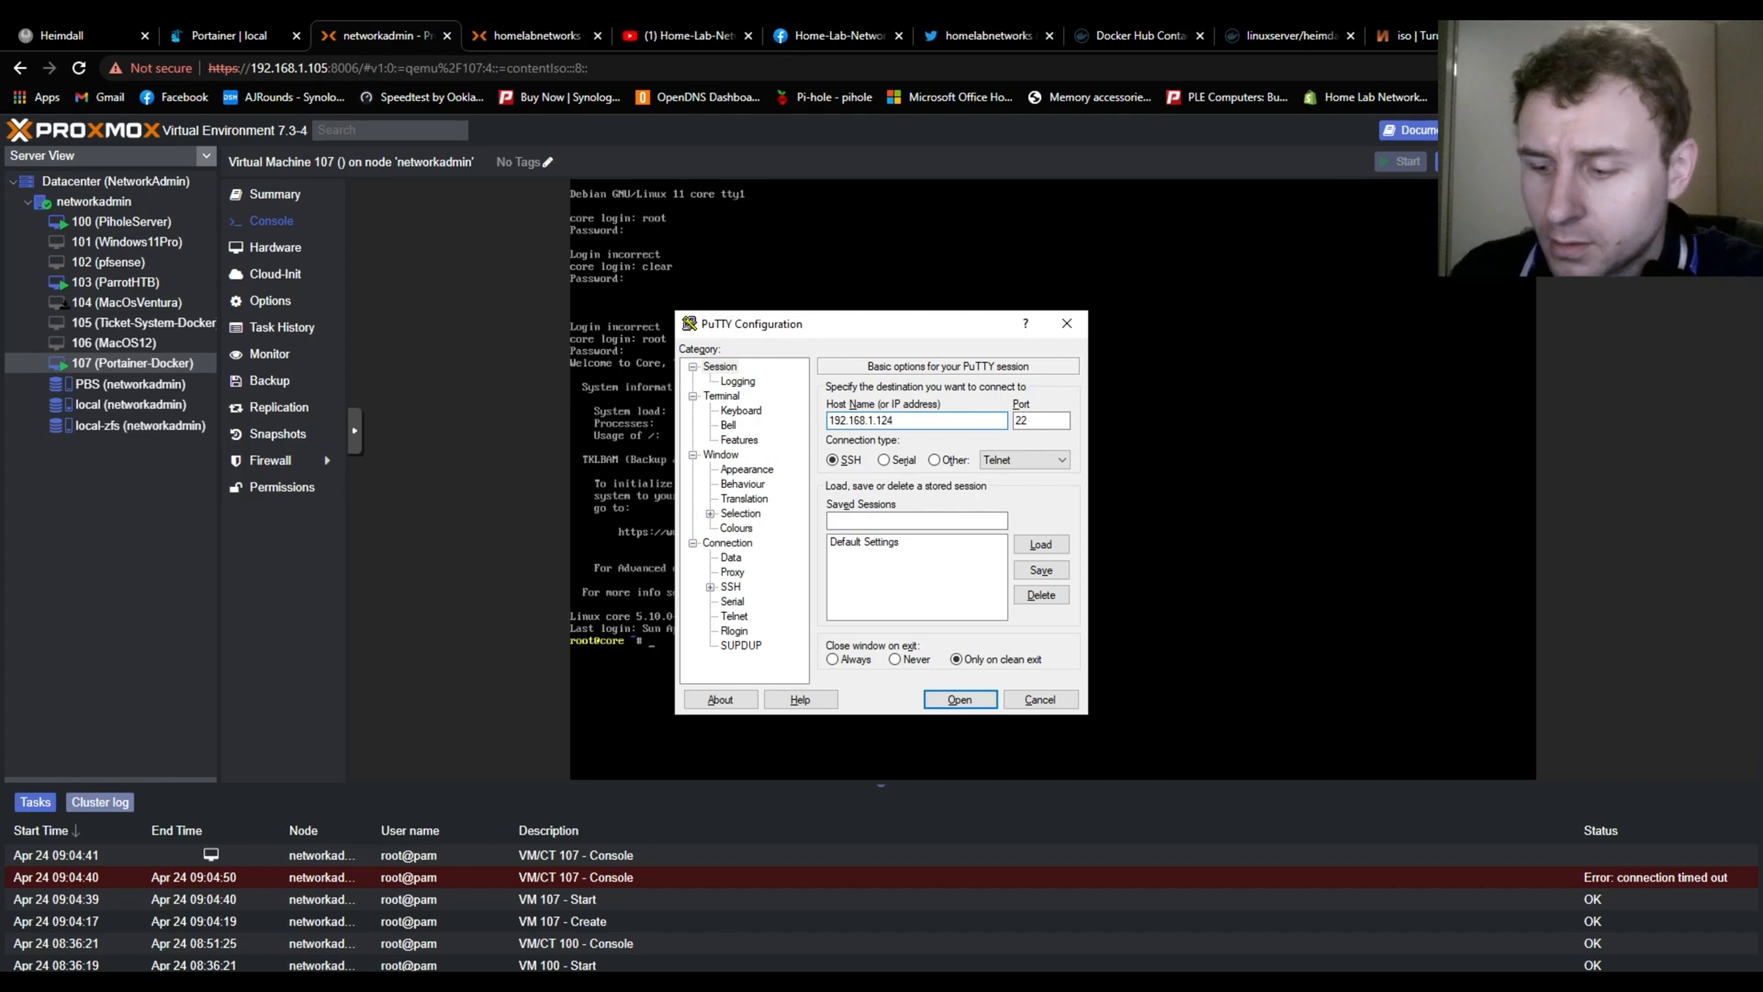
left_click(959, 700)
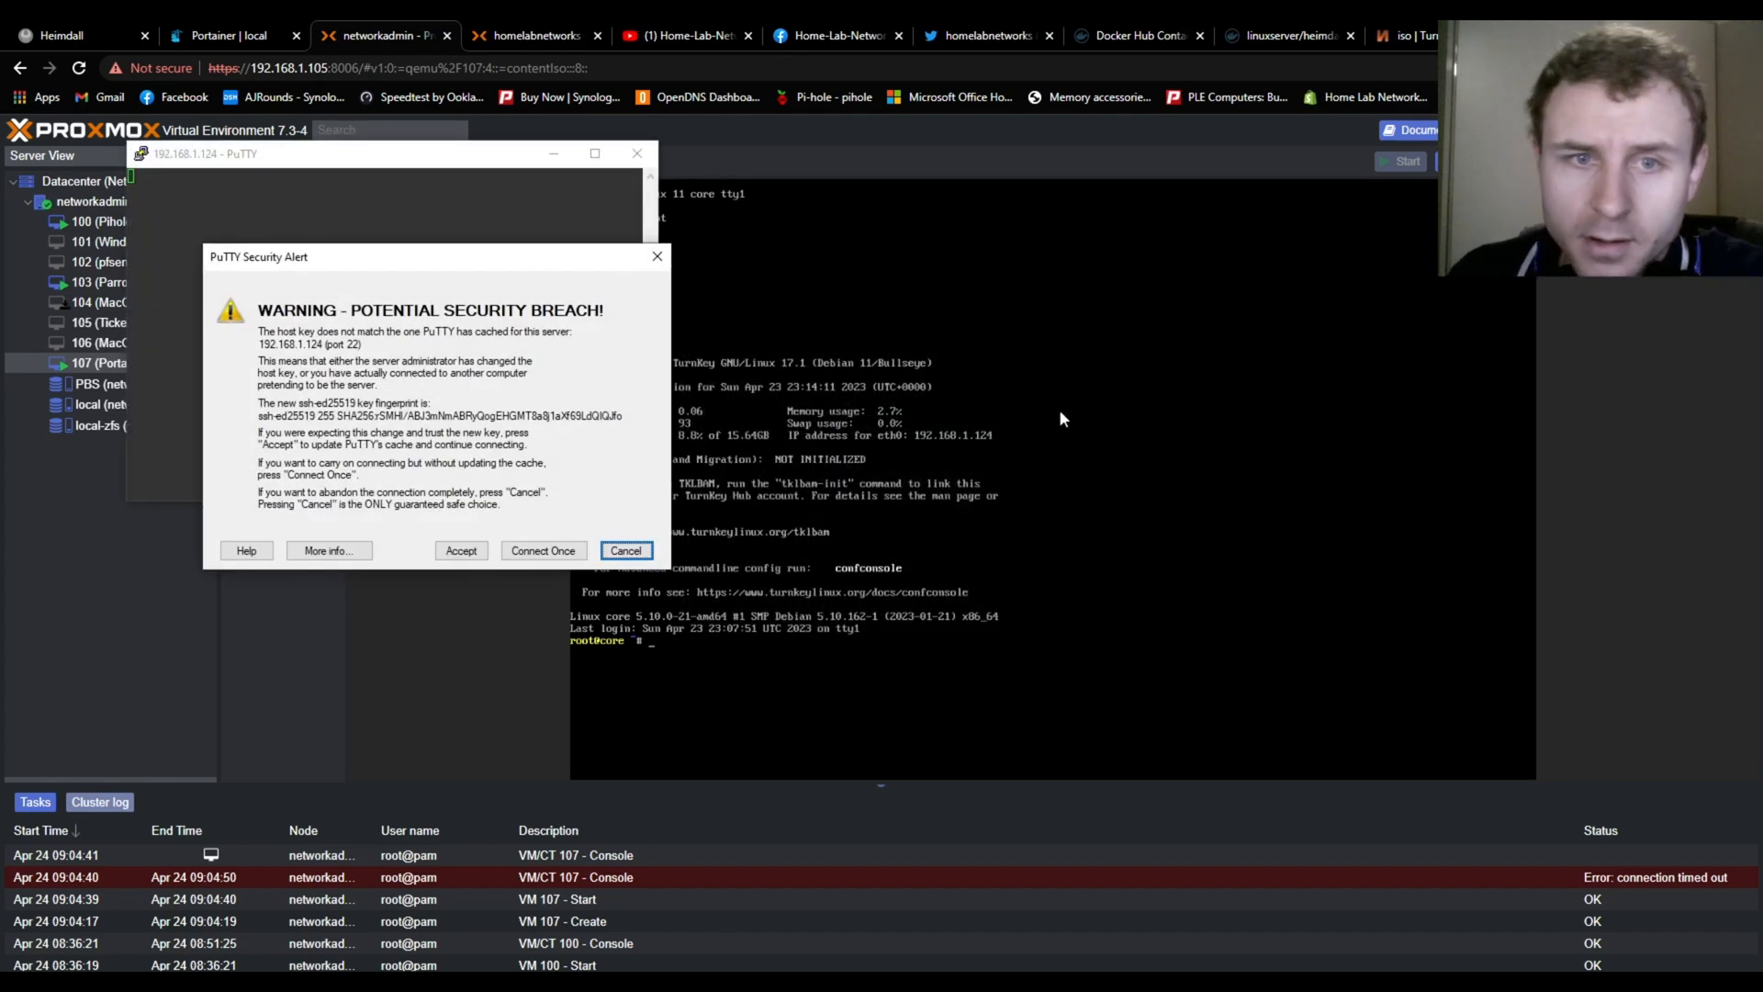
left_click(544, 549)
type("root")
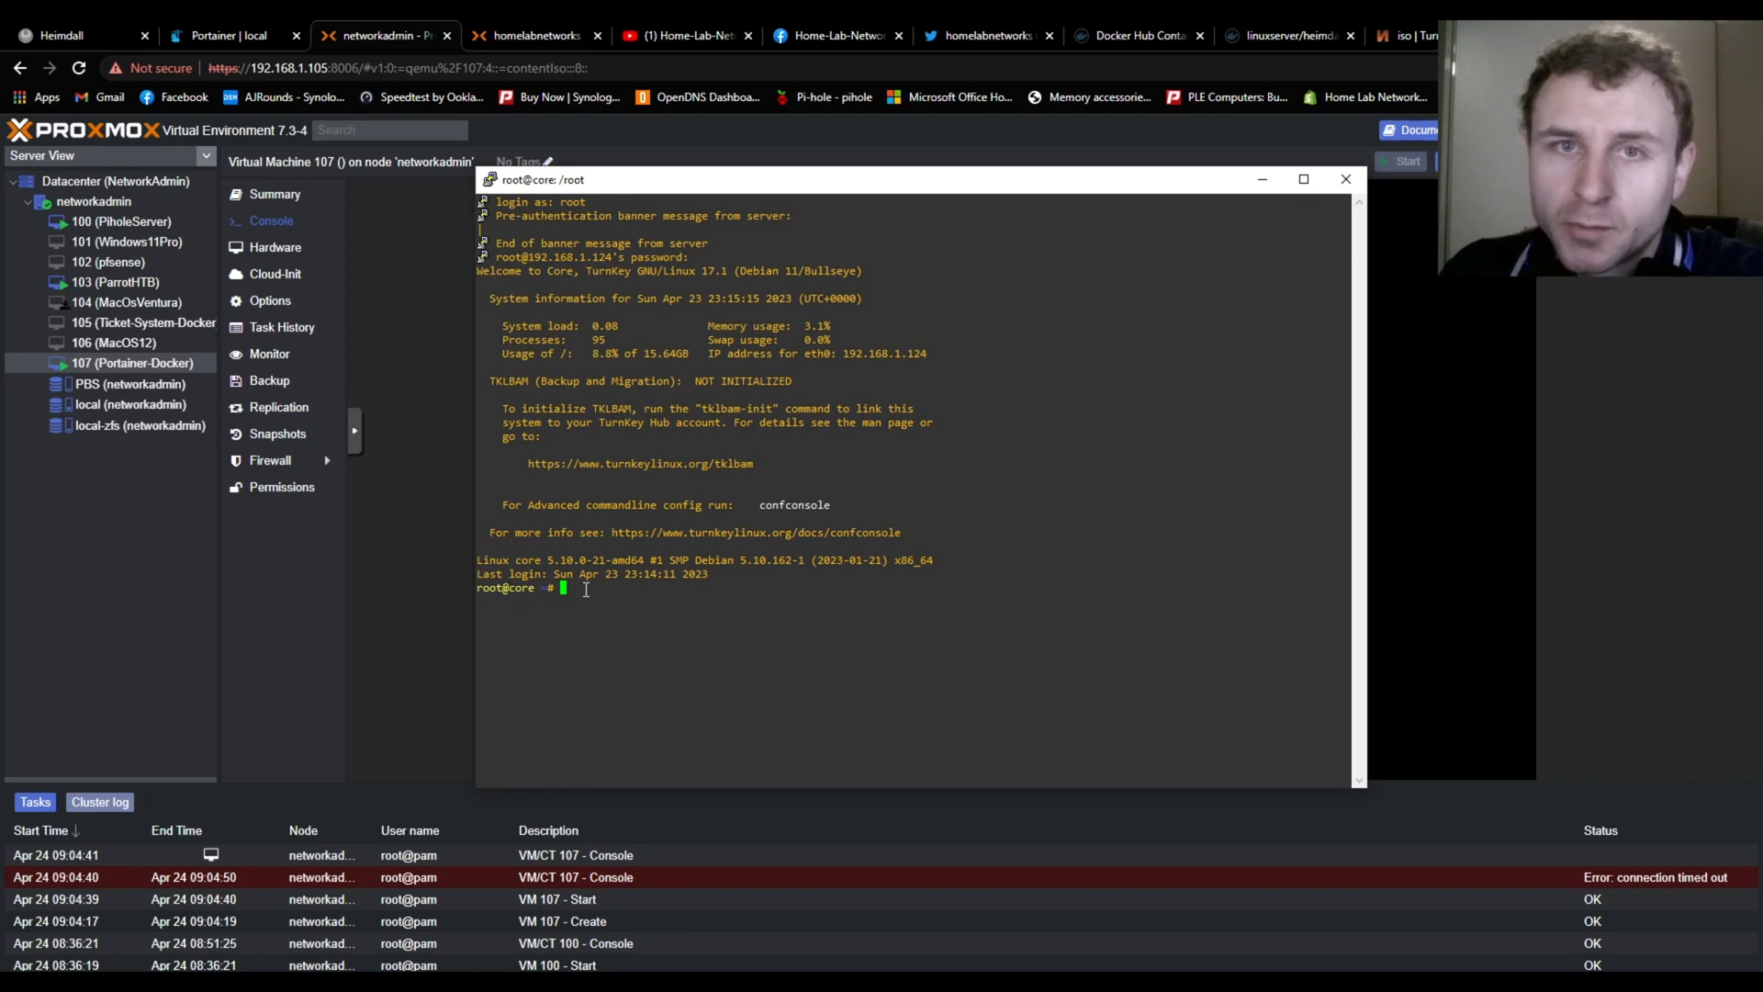
Install apt-transport-https, ca-certificates, curl, gnupg2 and software-properties-common, then run apt update
type("apt install apt-transport-https ca-certificates curl gnupg2 software-properties-common -y")
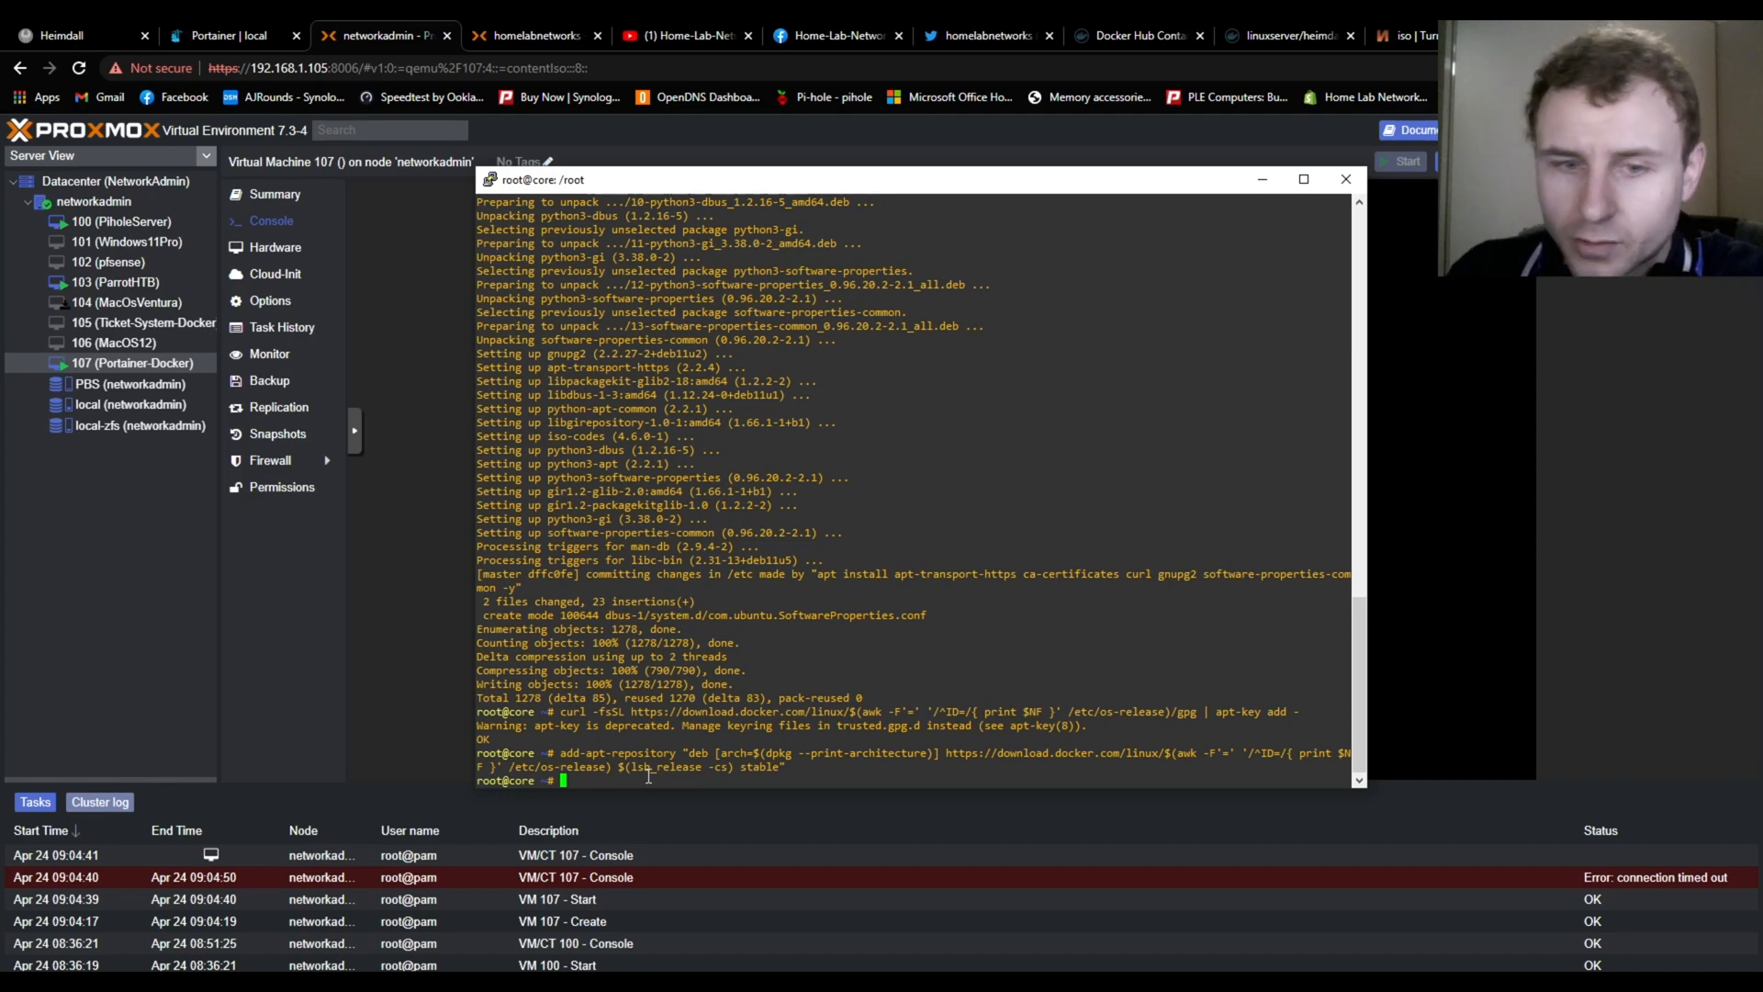
type("apt")
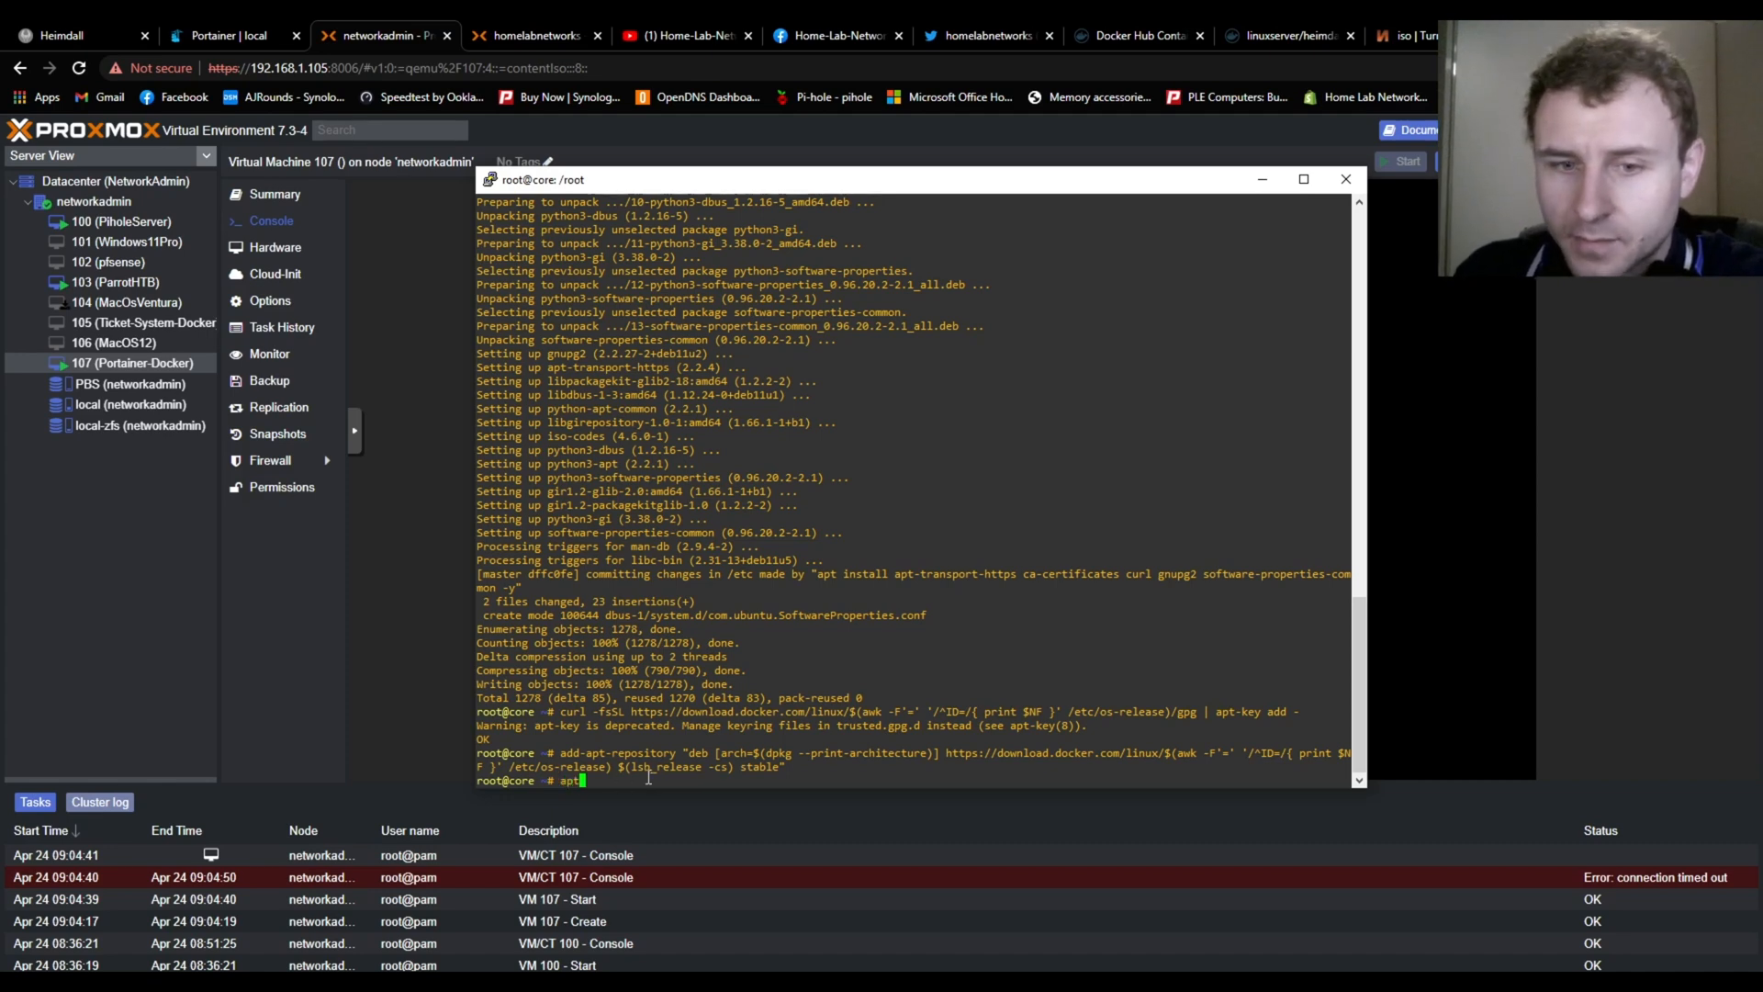
type("update")
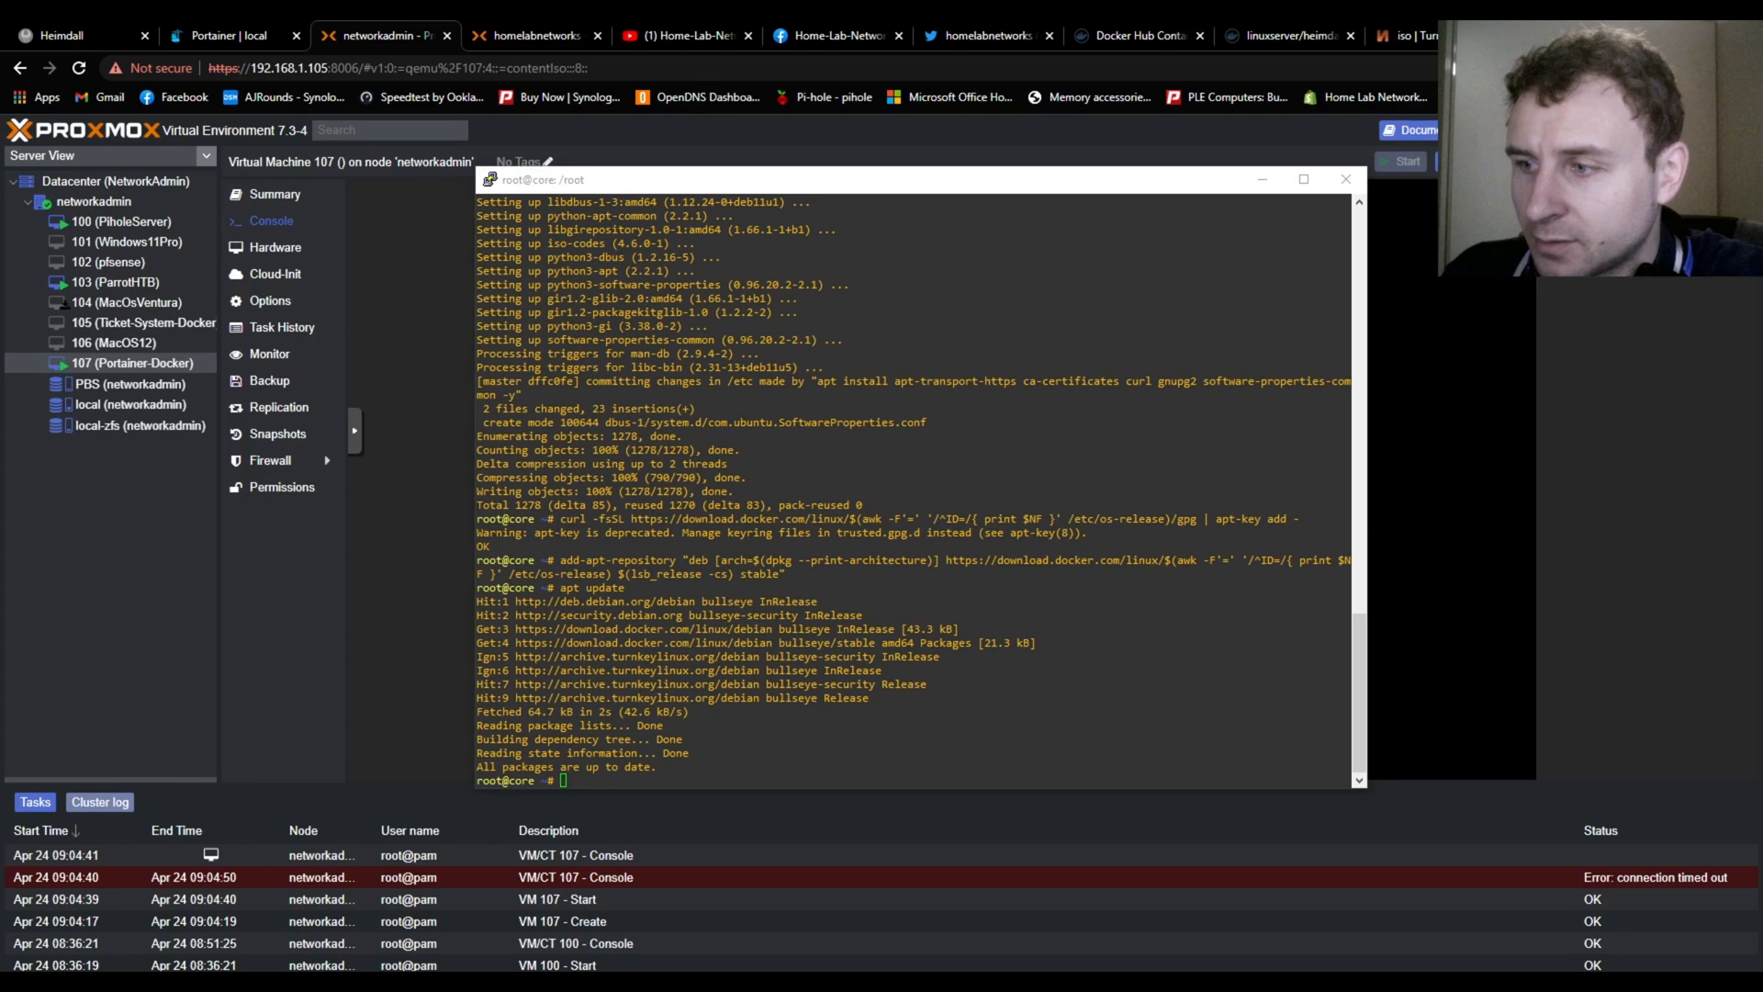
Install docker-ce, docker-compose and containerd.io, and create ~/docker/portainer_data
type("apt install docker-ce docker-compose containerd.io -y")
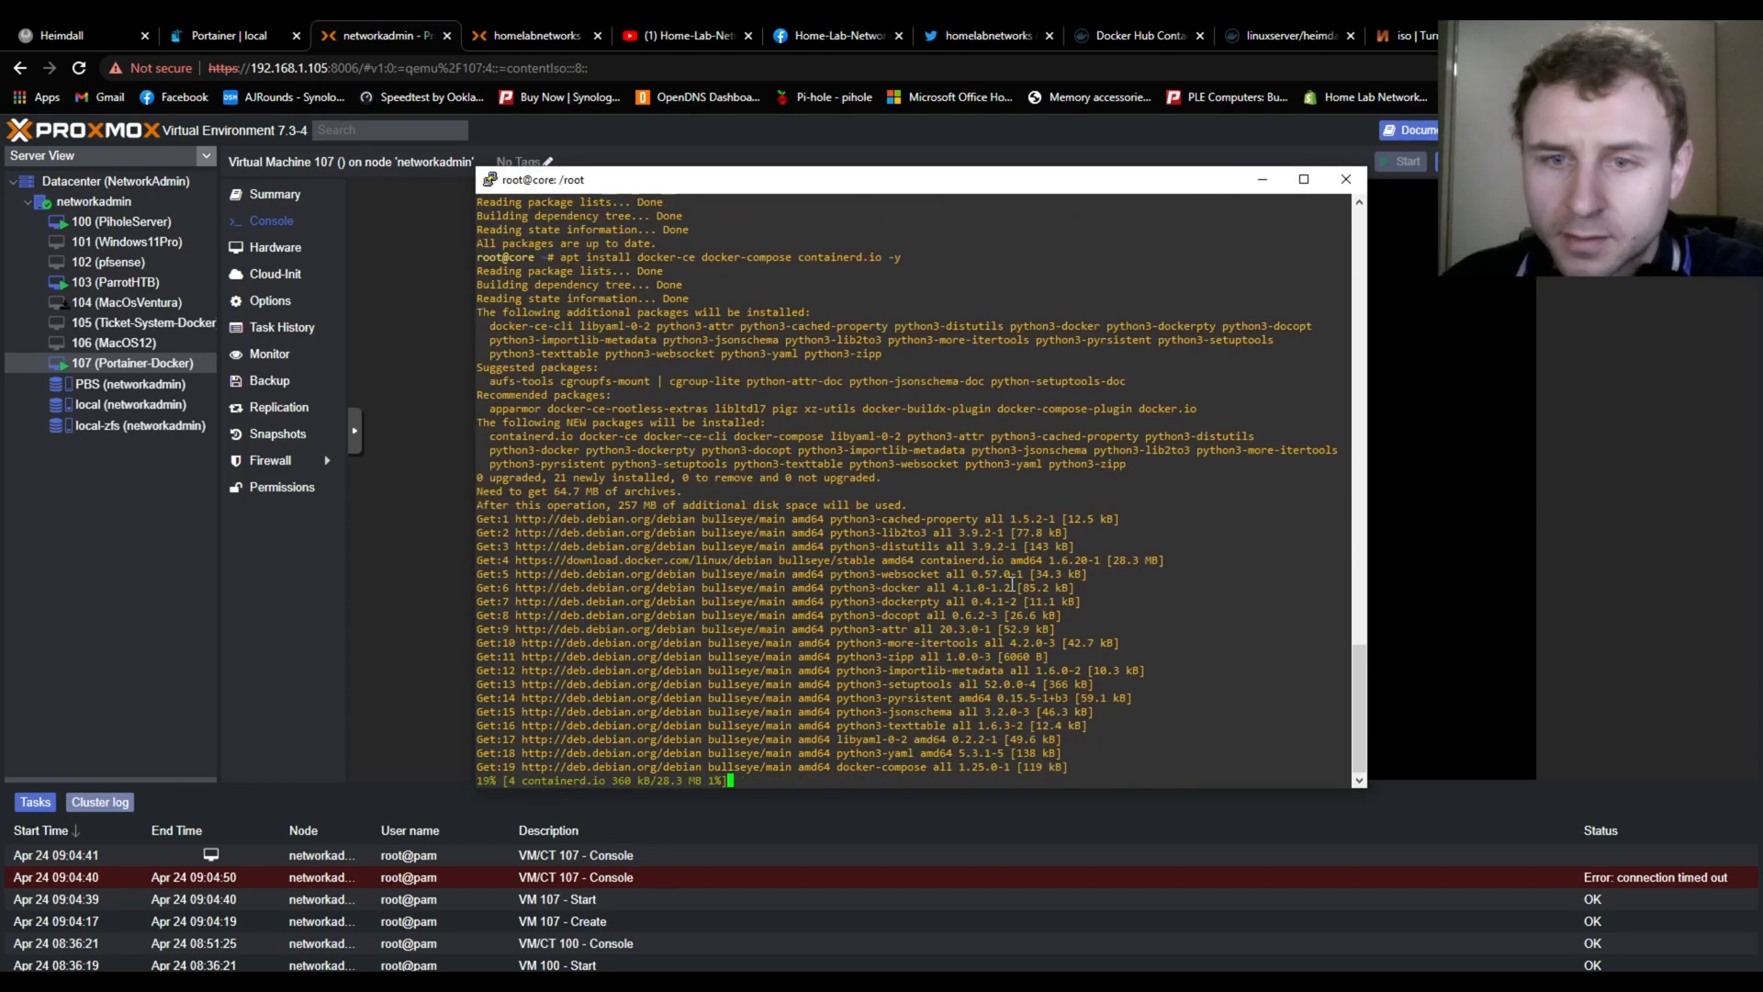
type("mkdir ~/docker/portainer_data -p")
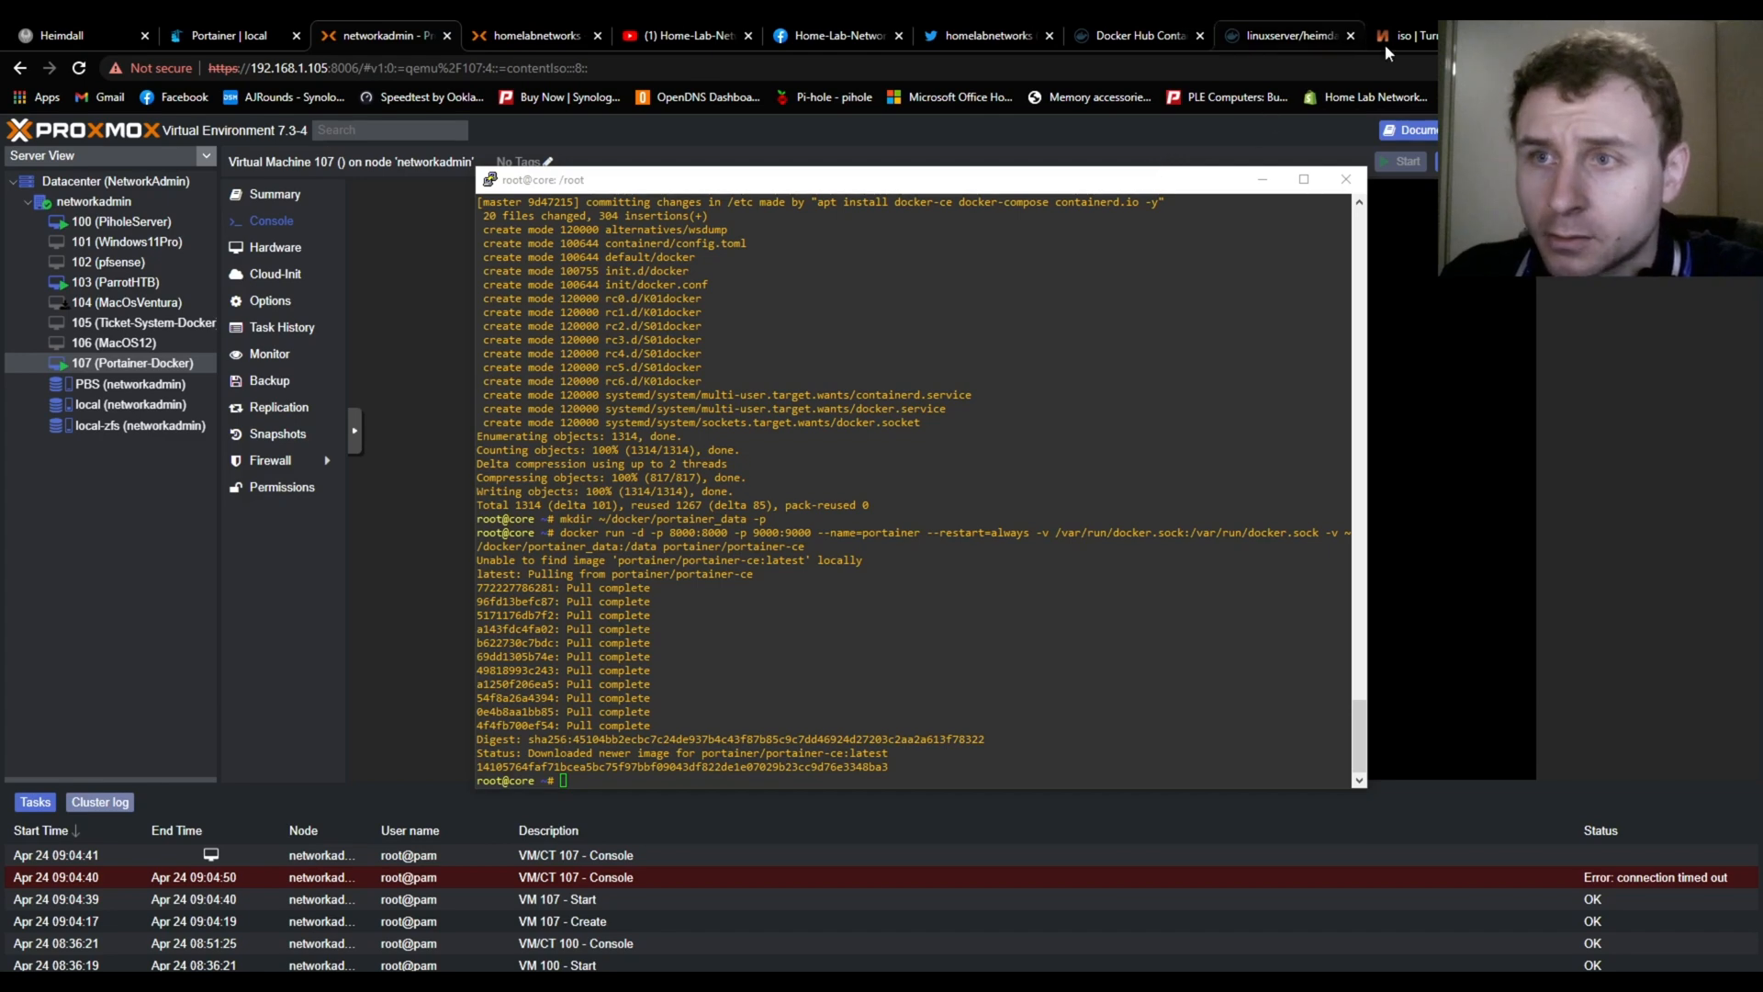
Close the PuTTY session and browse to Portainer at 192.168.1.124:9000 in Chrome
left_click(1345, 178)
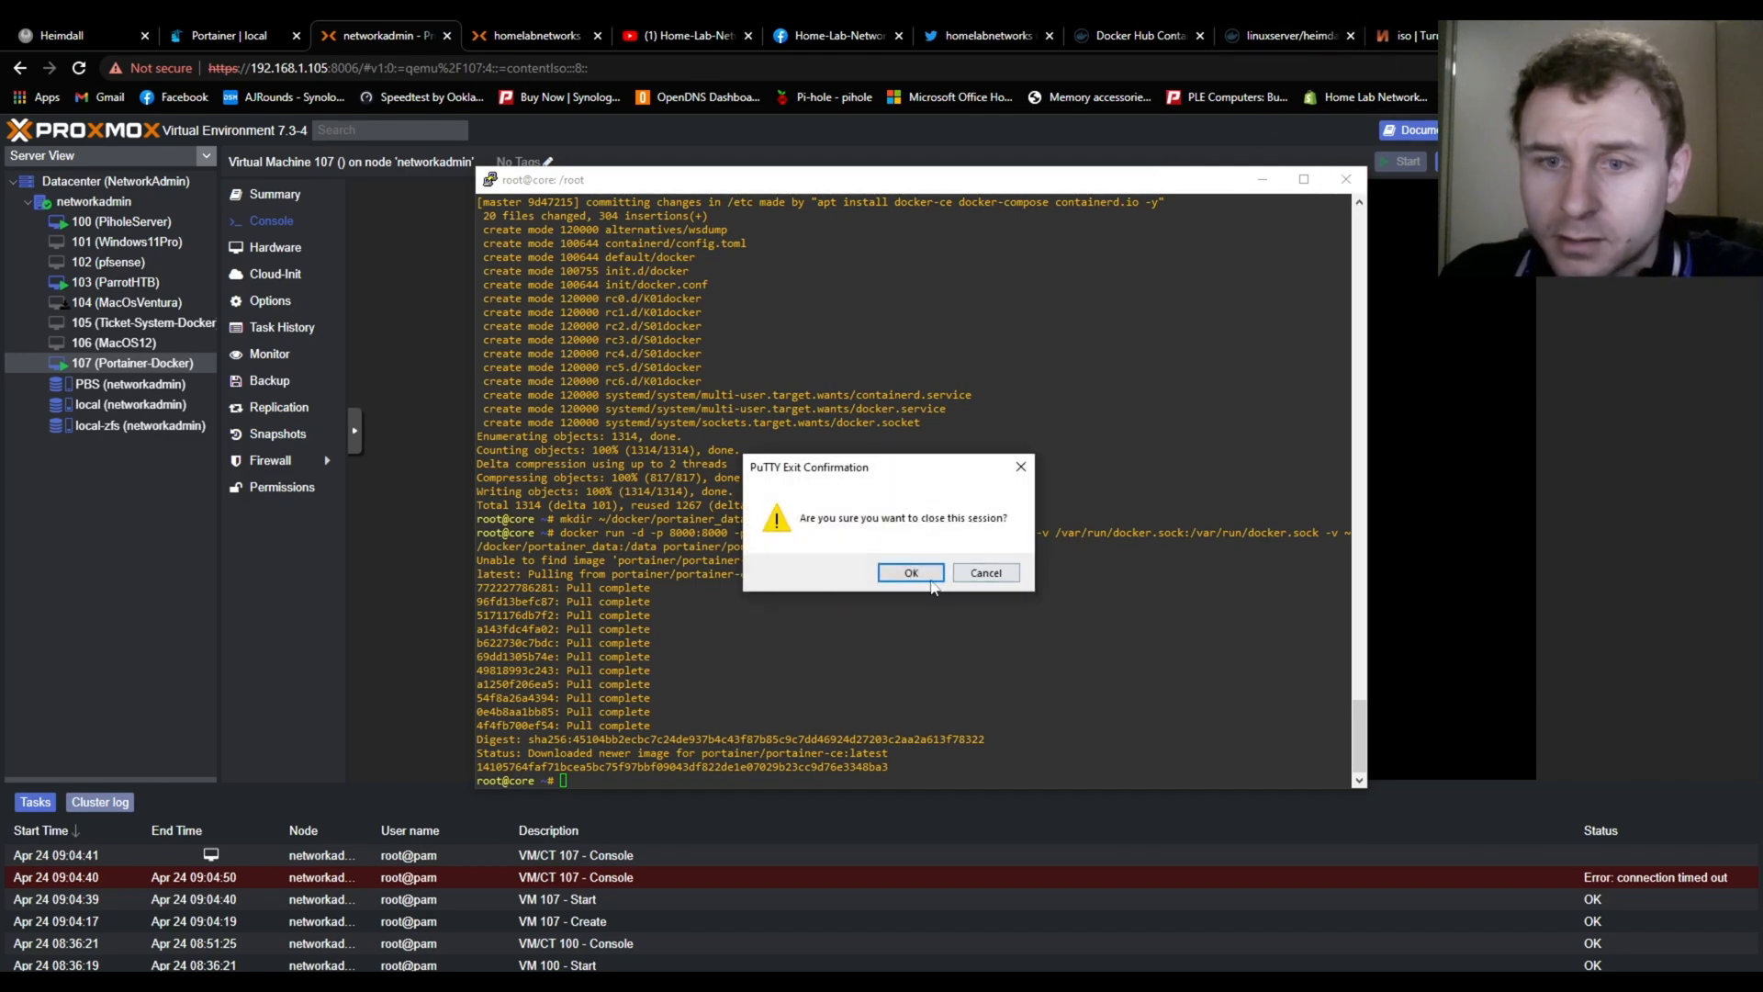
left_click(909, 573)
type("192.168.1.124:9")
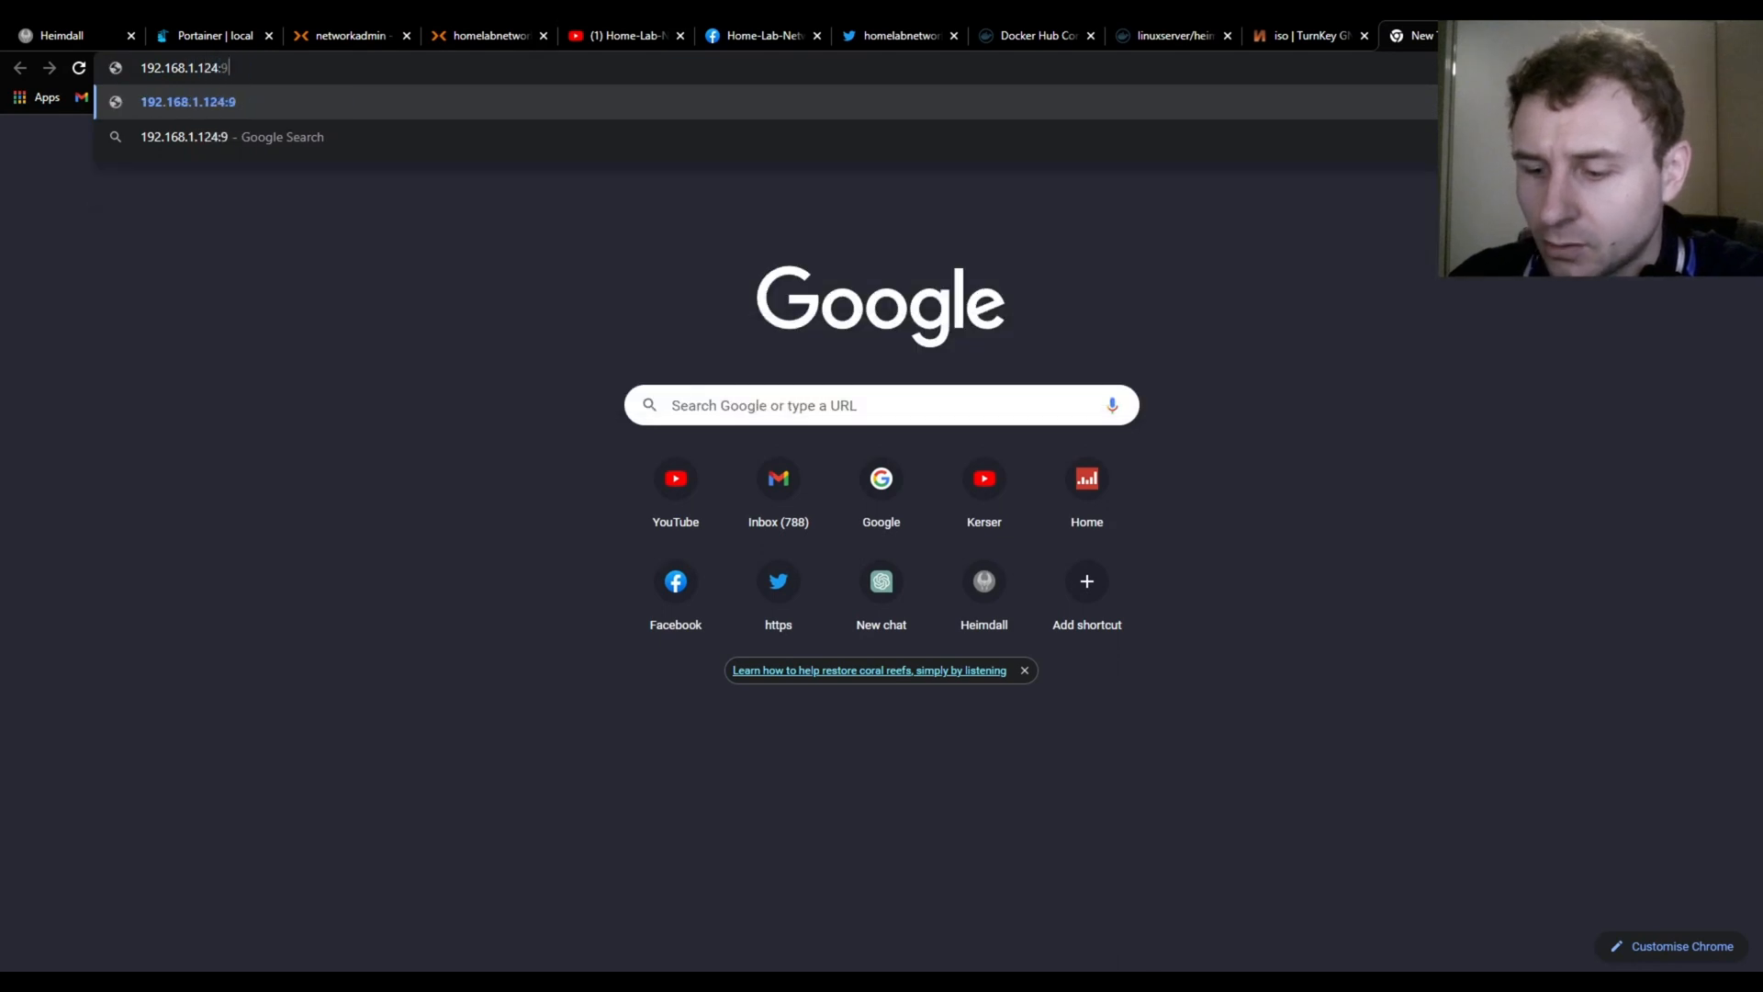
type("000/#!/init/admin")
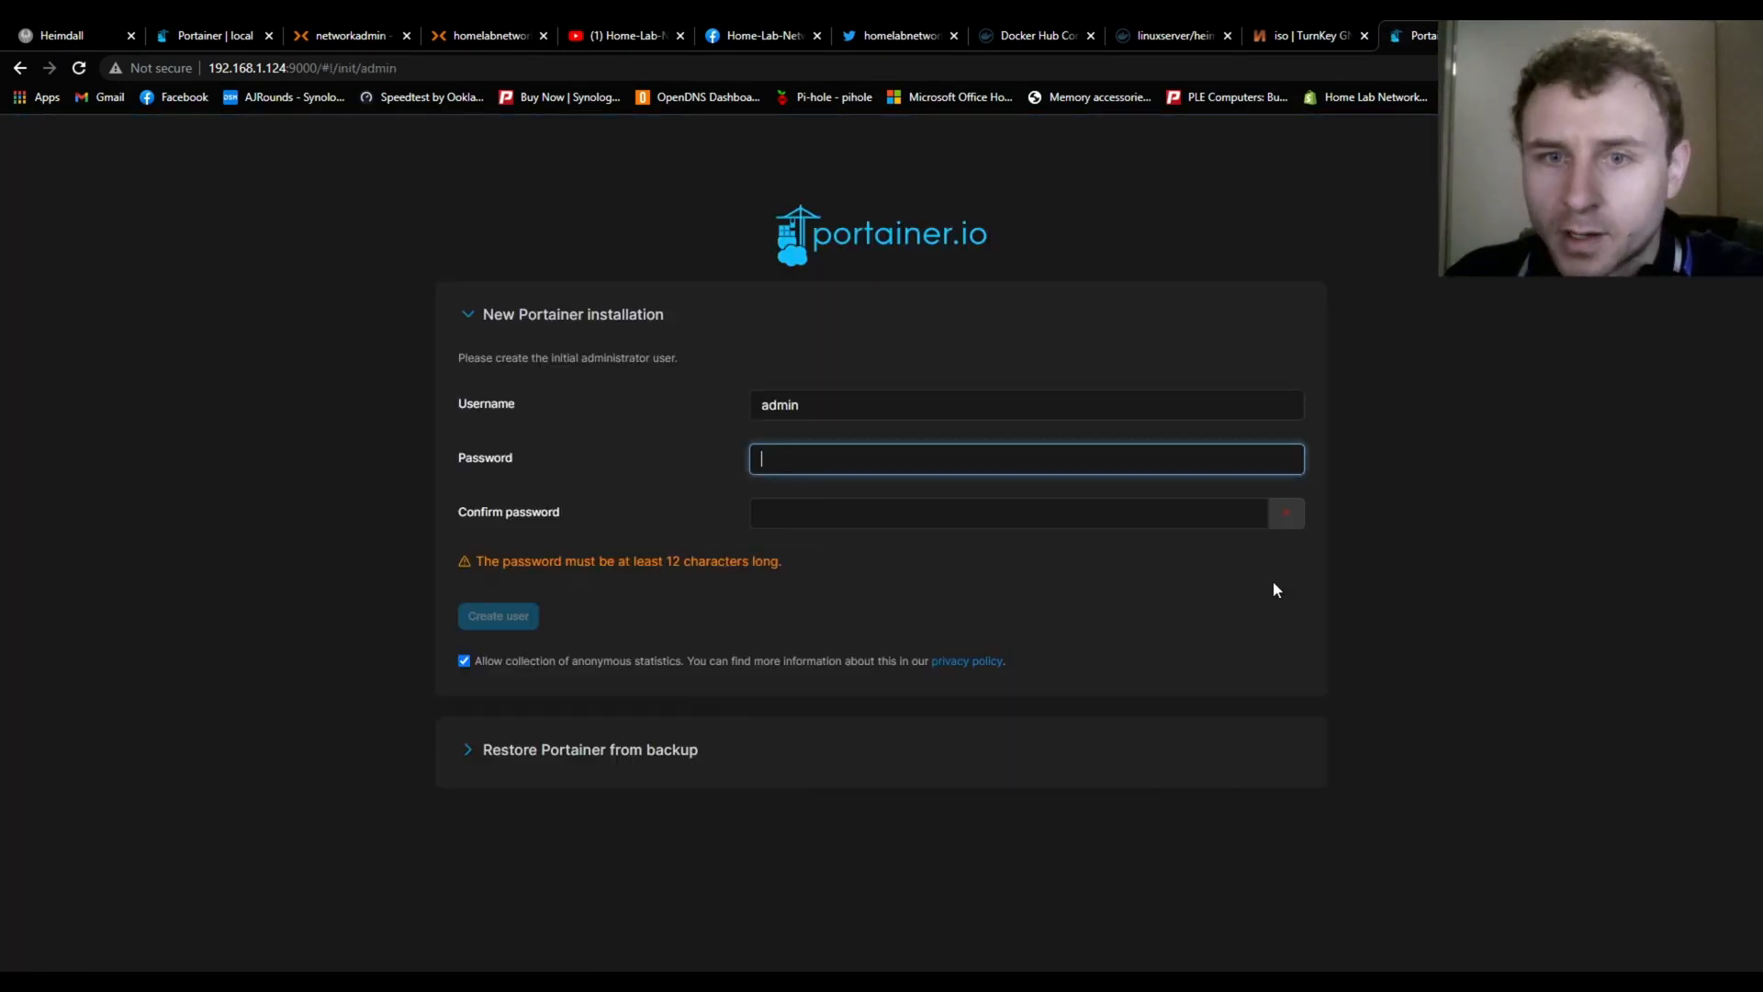
Create the admin user, check the Users list, and view the local environment dashboard
left_click(498, 615)
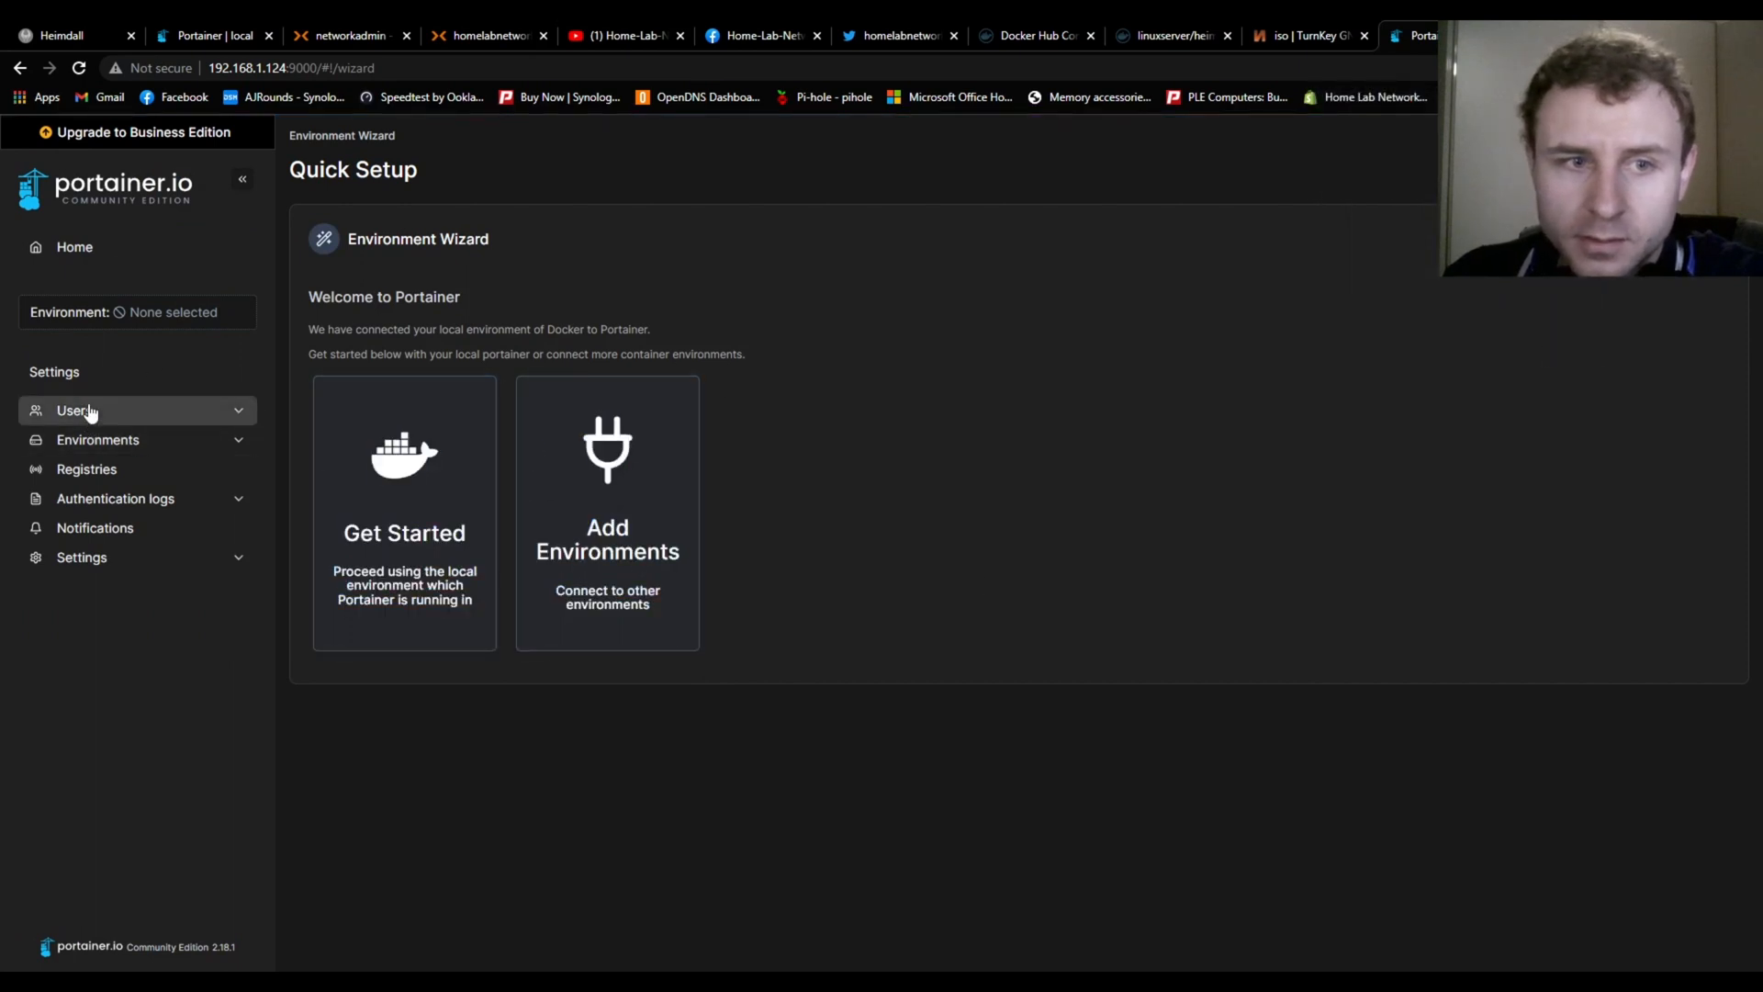
left_click(73, 409)
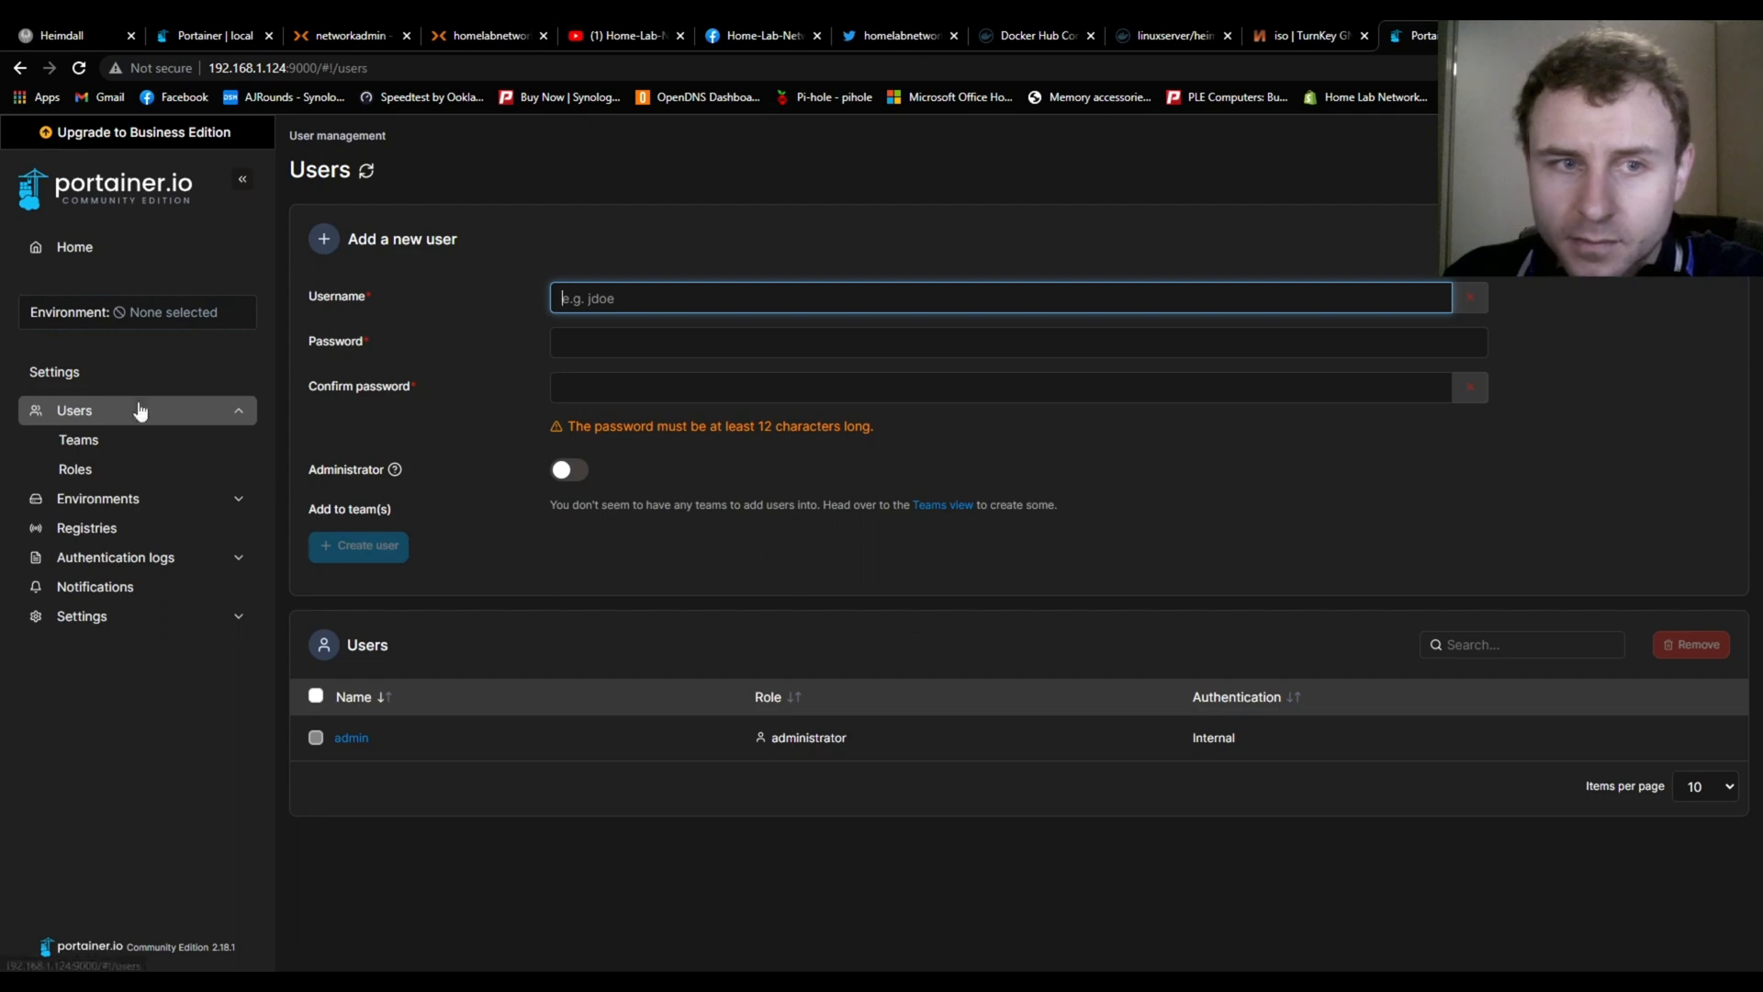
left_click(74, 247)
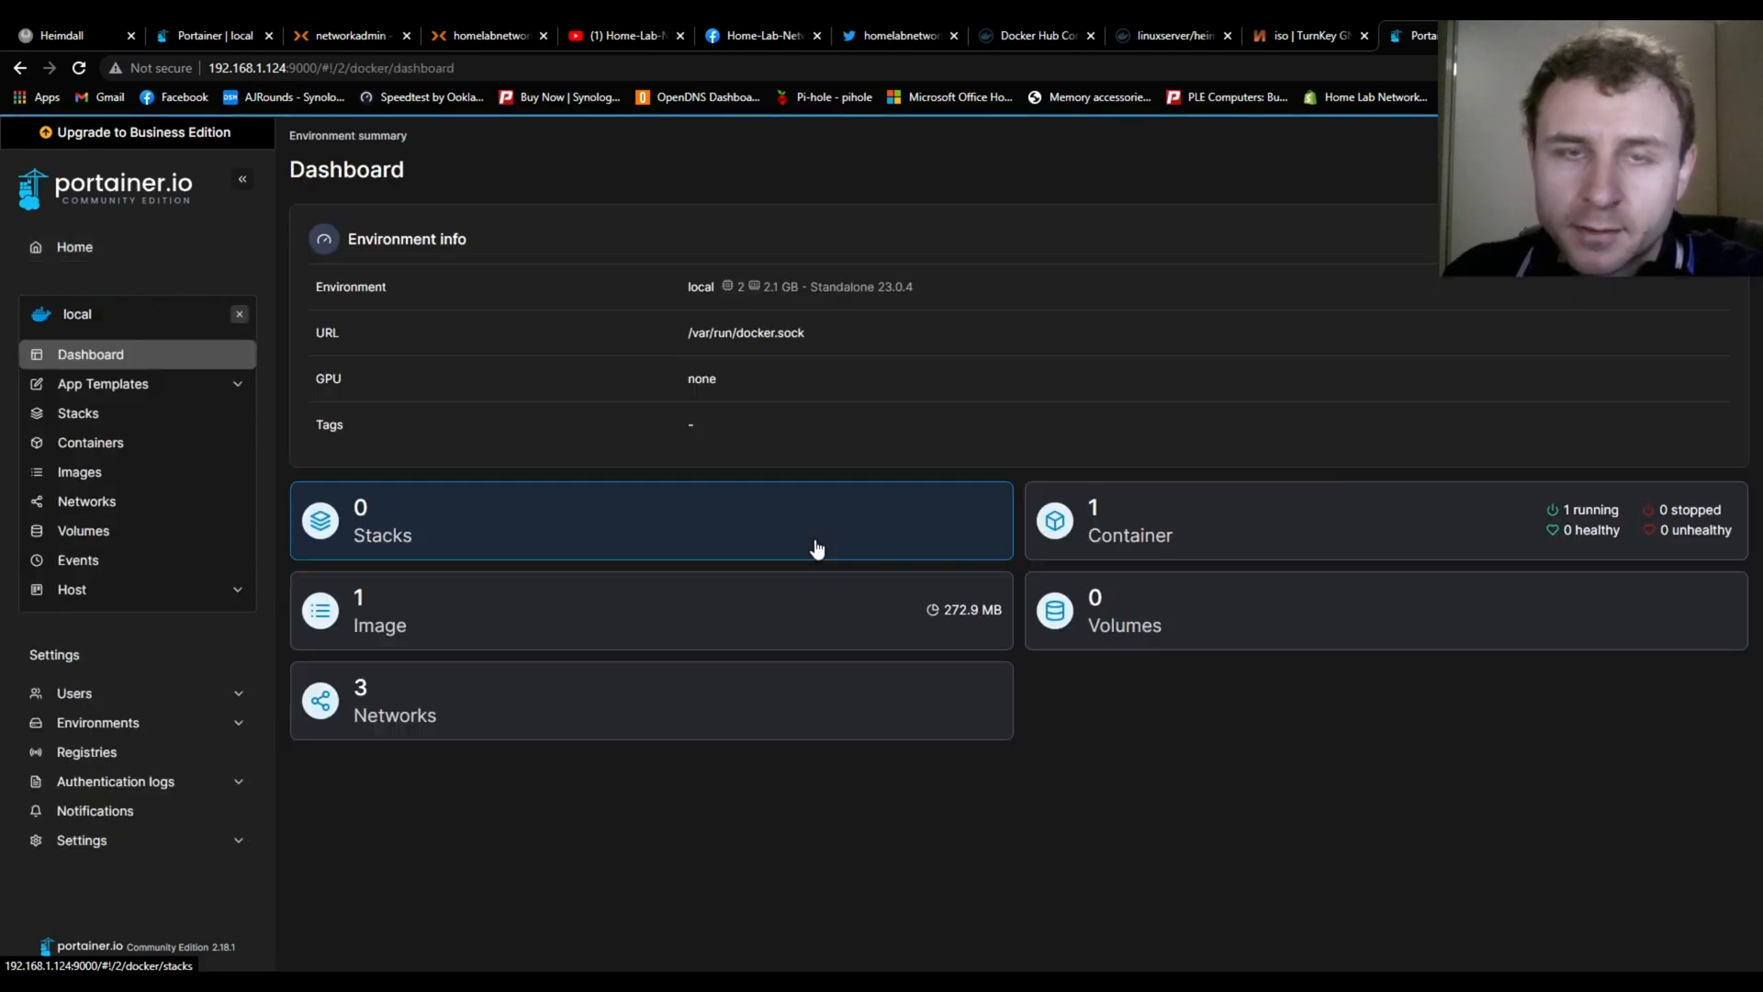
mouse_move(900, 439)
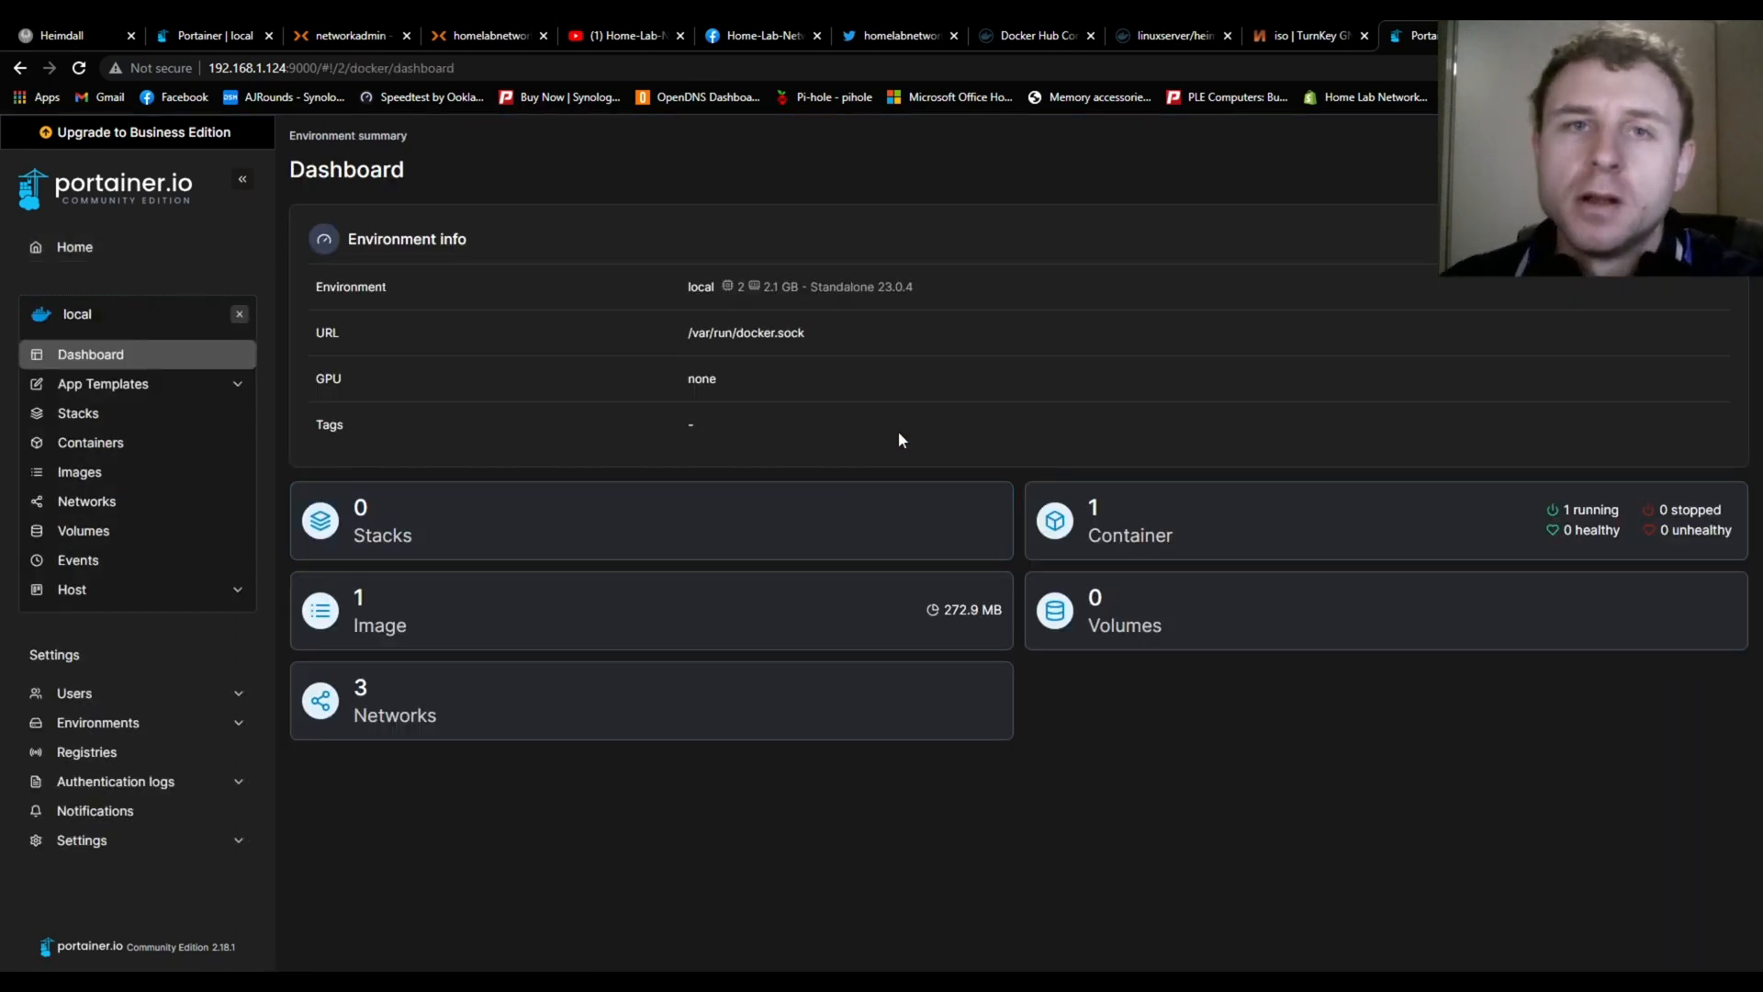